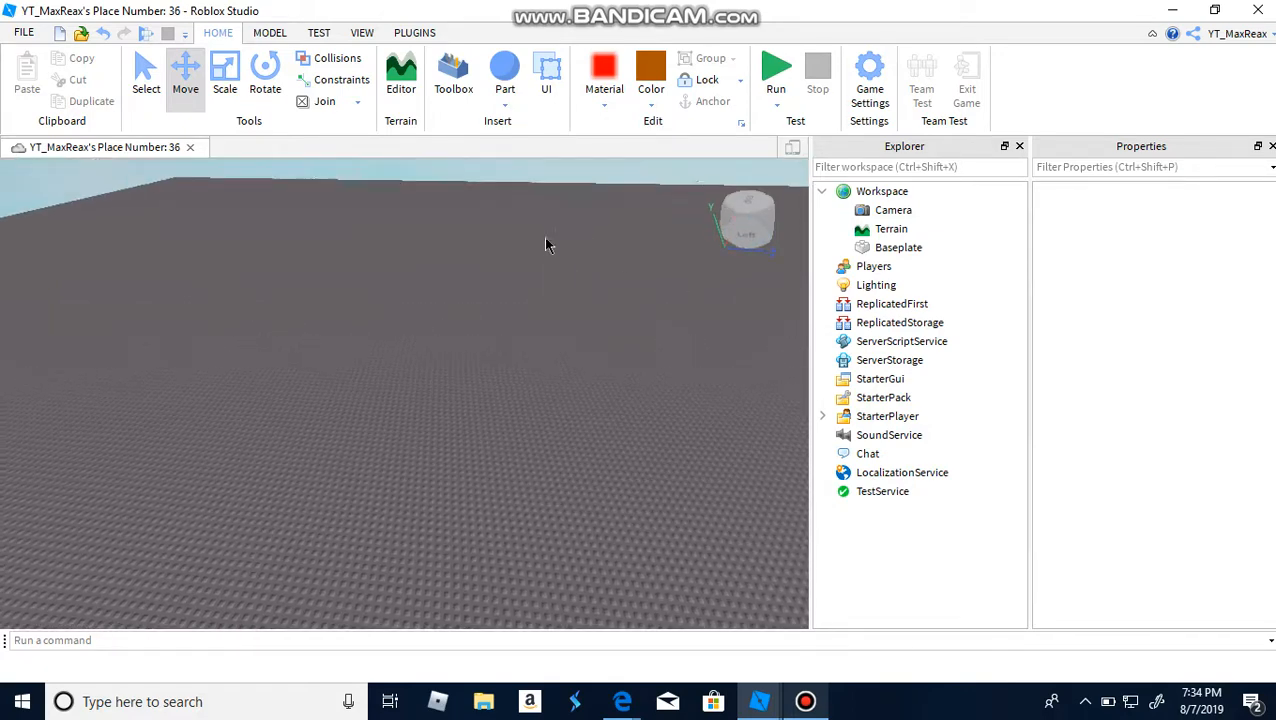
Insert two test block parts, delete both, and set the part colour to black
left_click(505, 103)
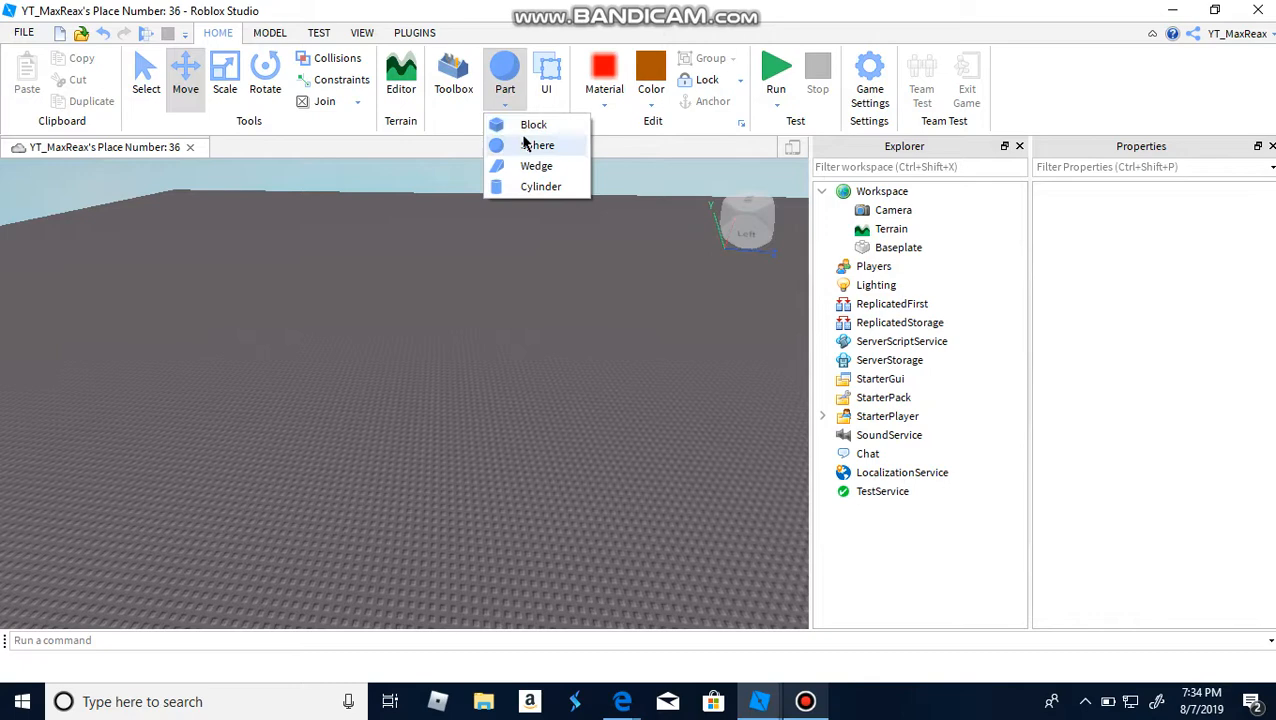
left_click(533, 124)
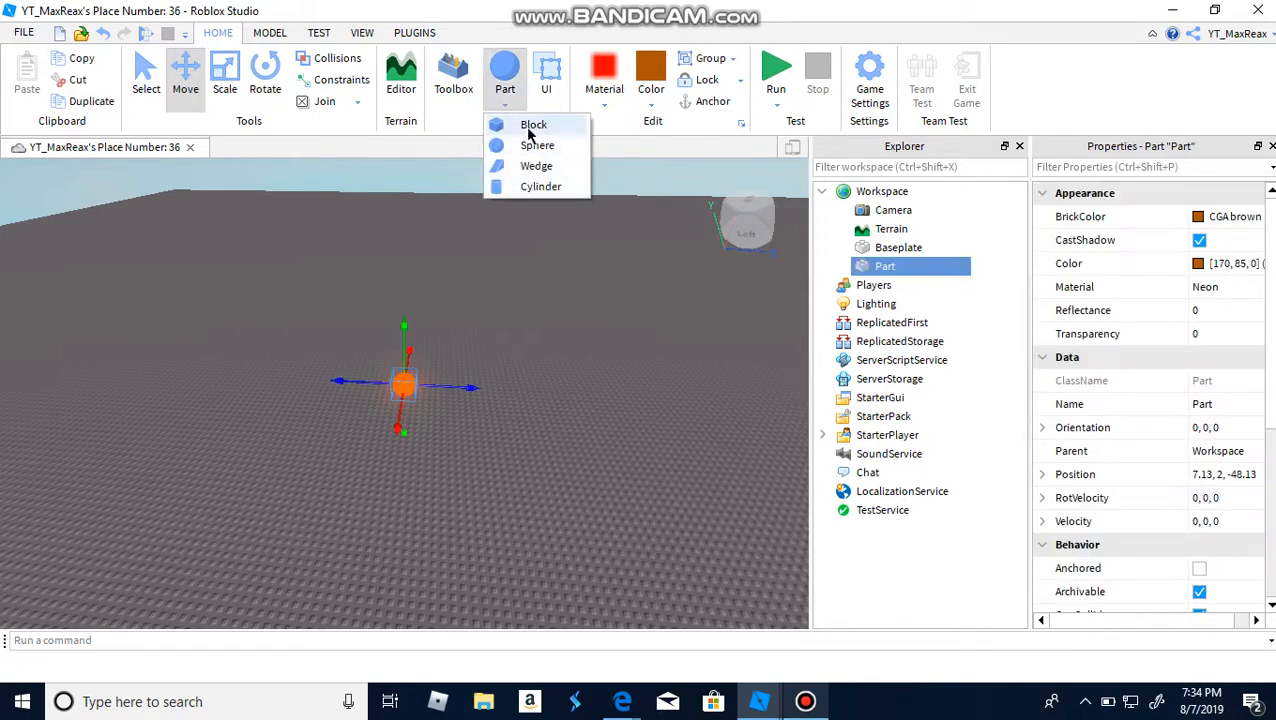
left_click(533, 124)
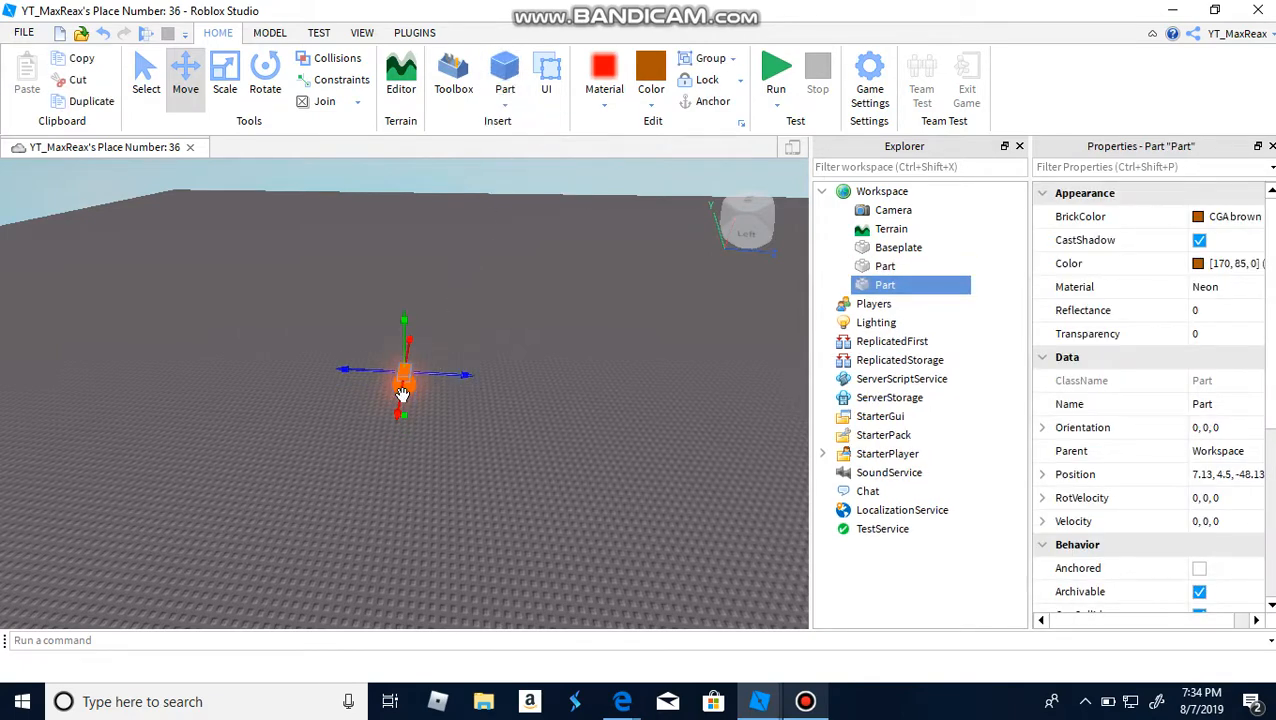
right_click(403, 390)
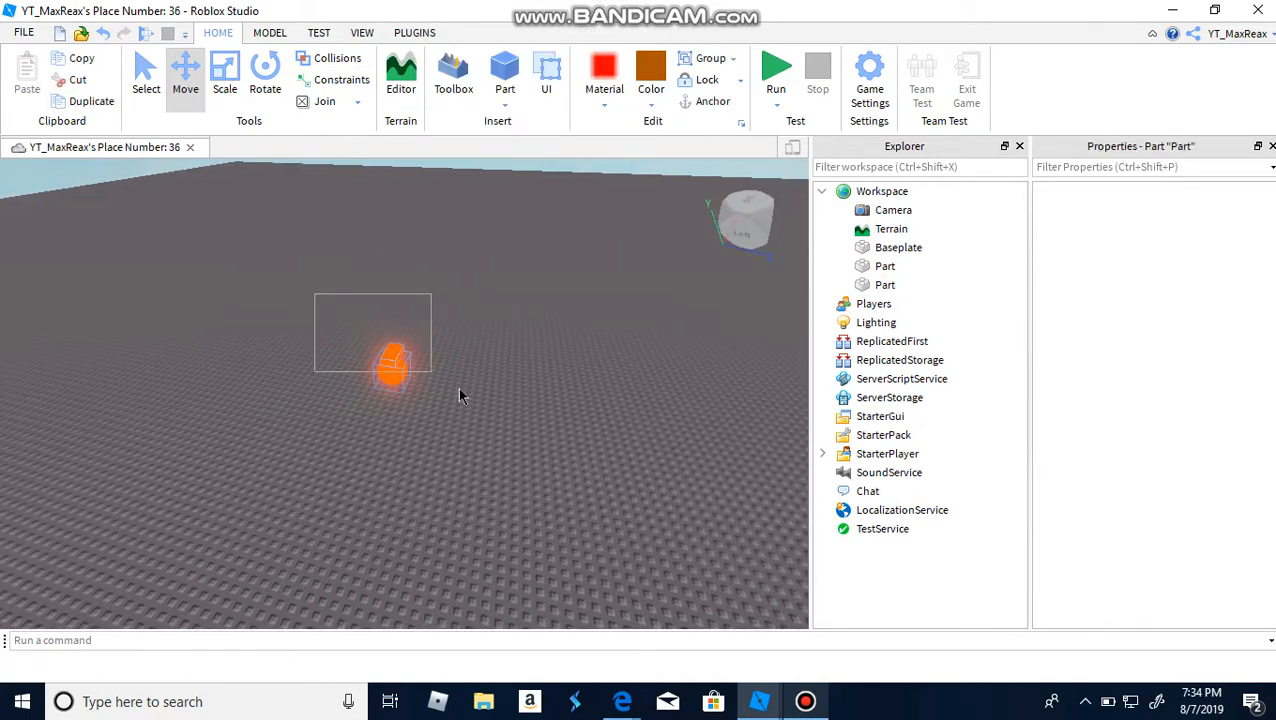
left_click(884, 284)
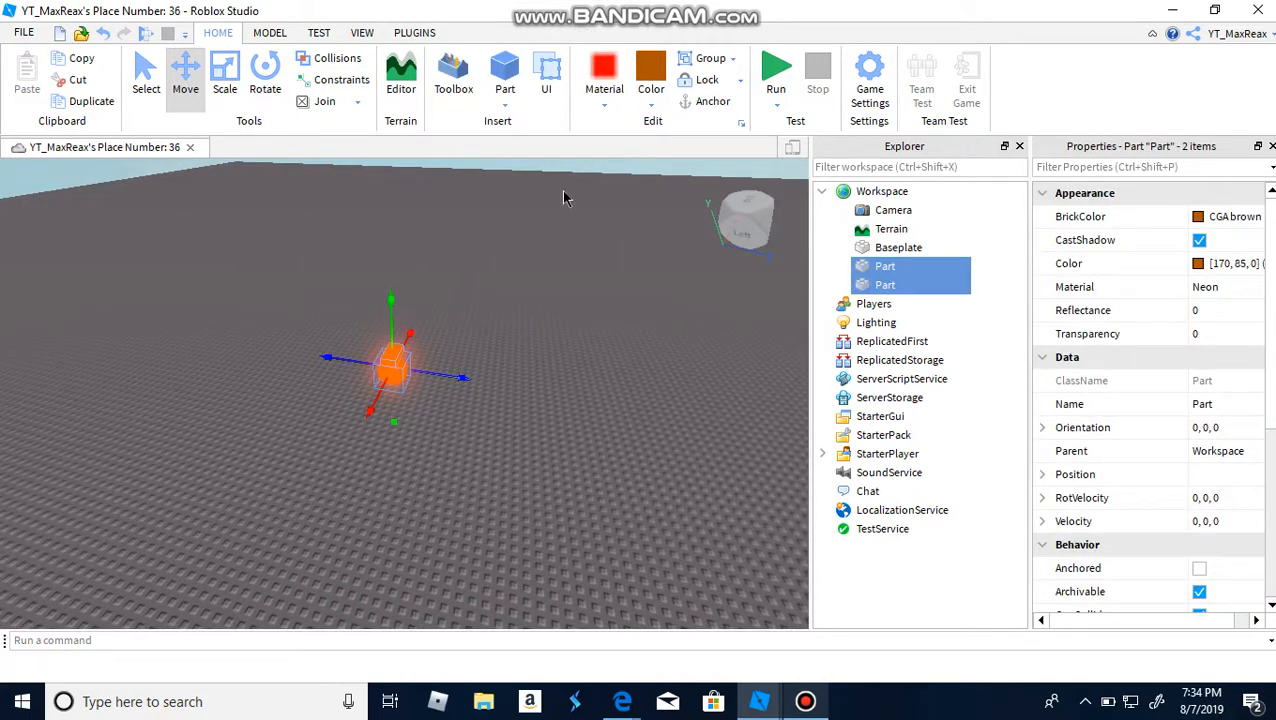
left_click(651, 75)
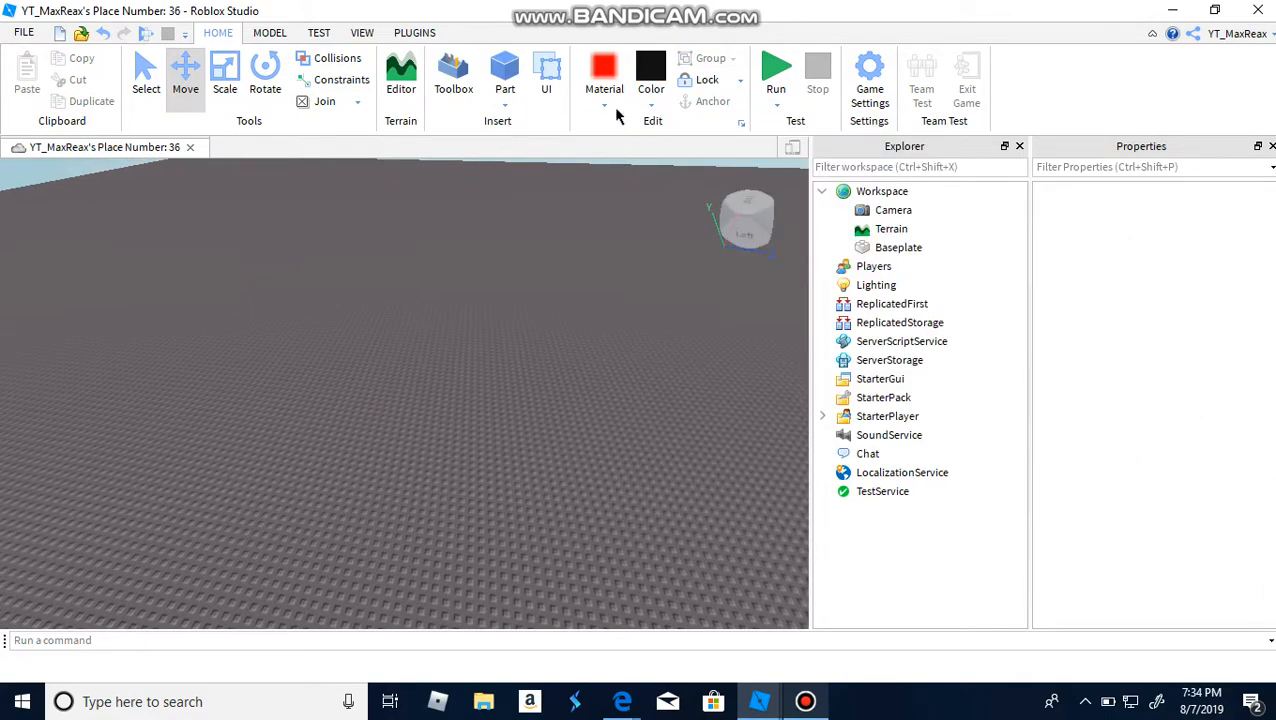
Insert a black block and scale it into a long, narrow beam
left_click(604, 70)
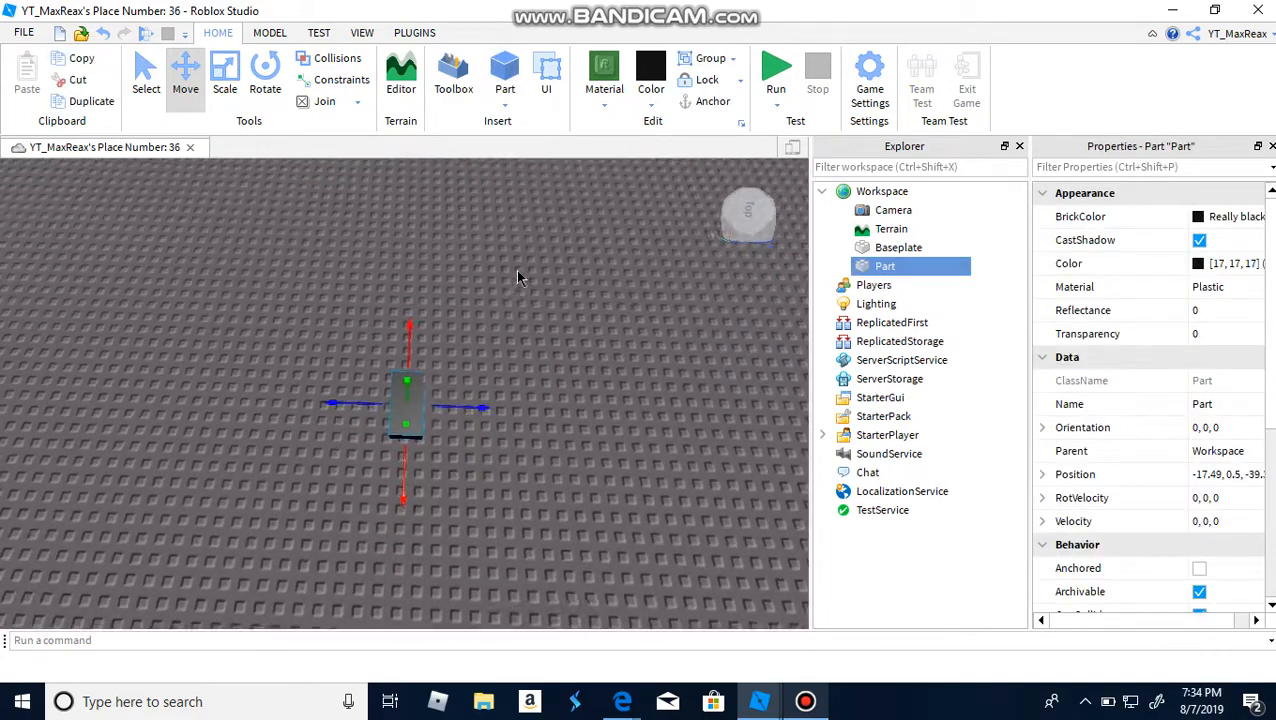
left_click(224, 75)
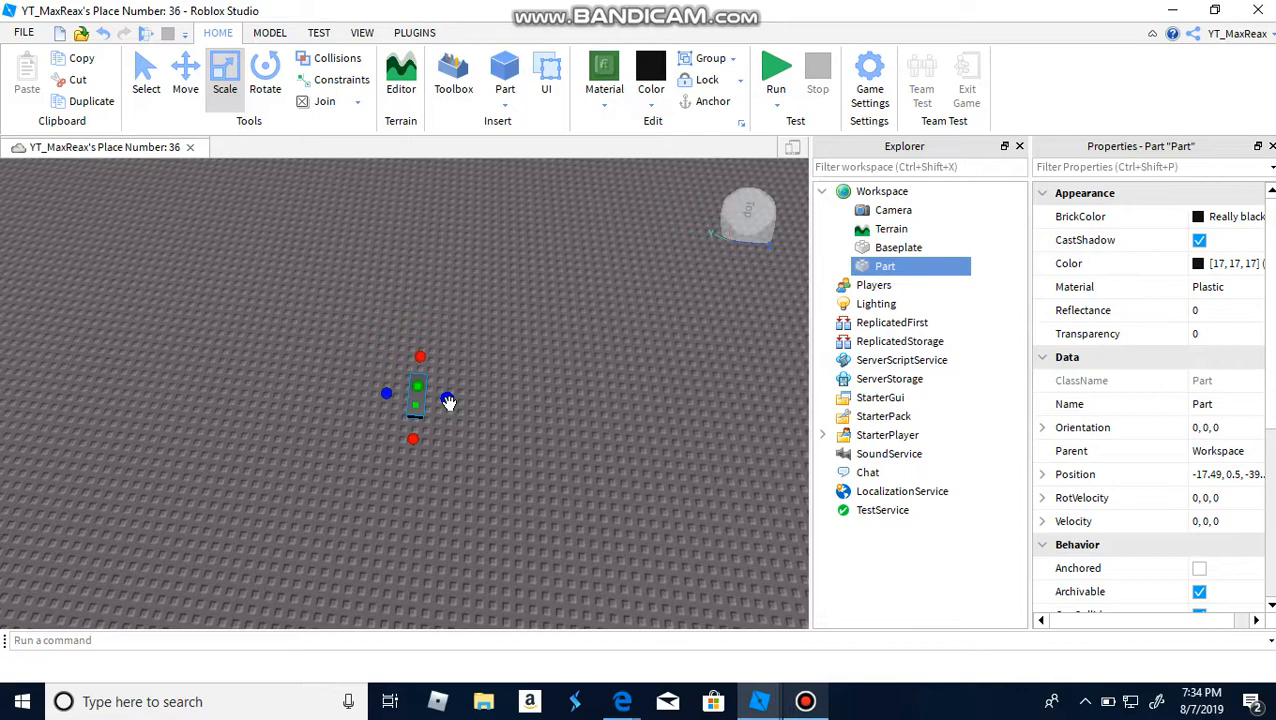
mouse_move(447, 398)
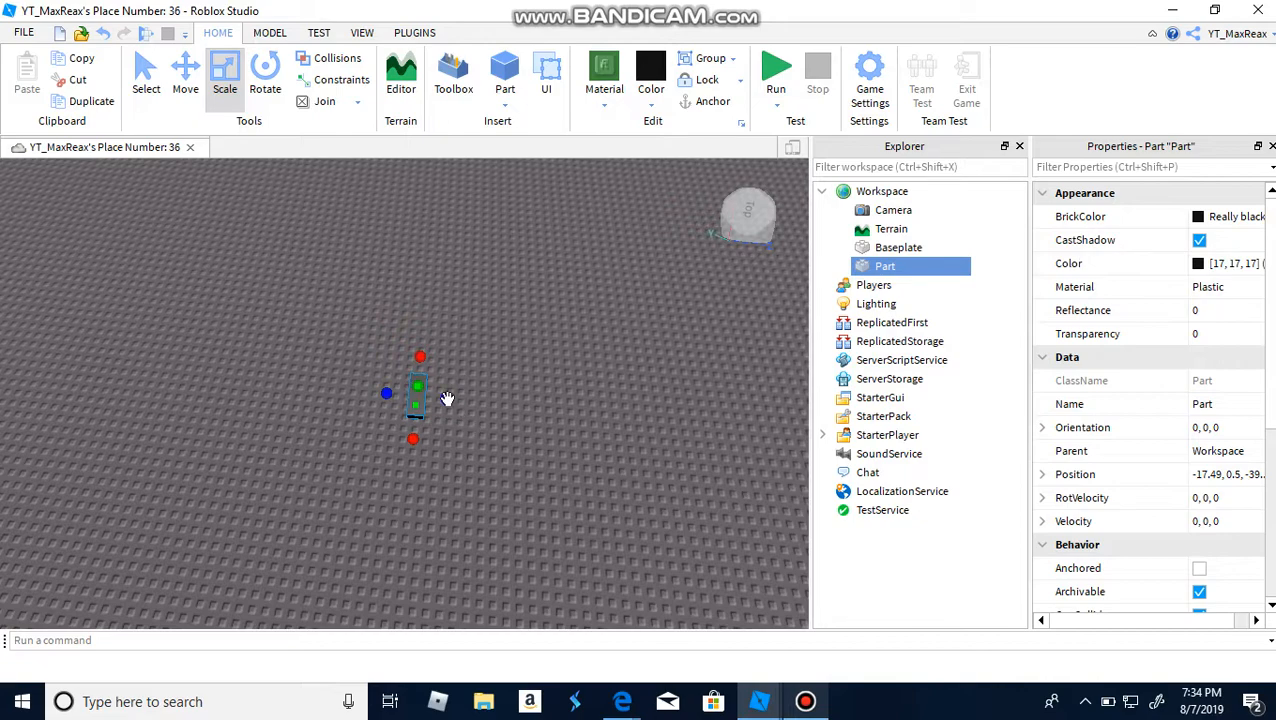
mouse_move(450, 399)
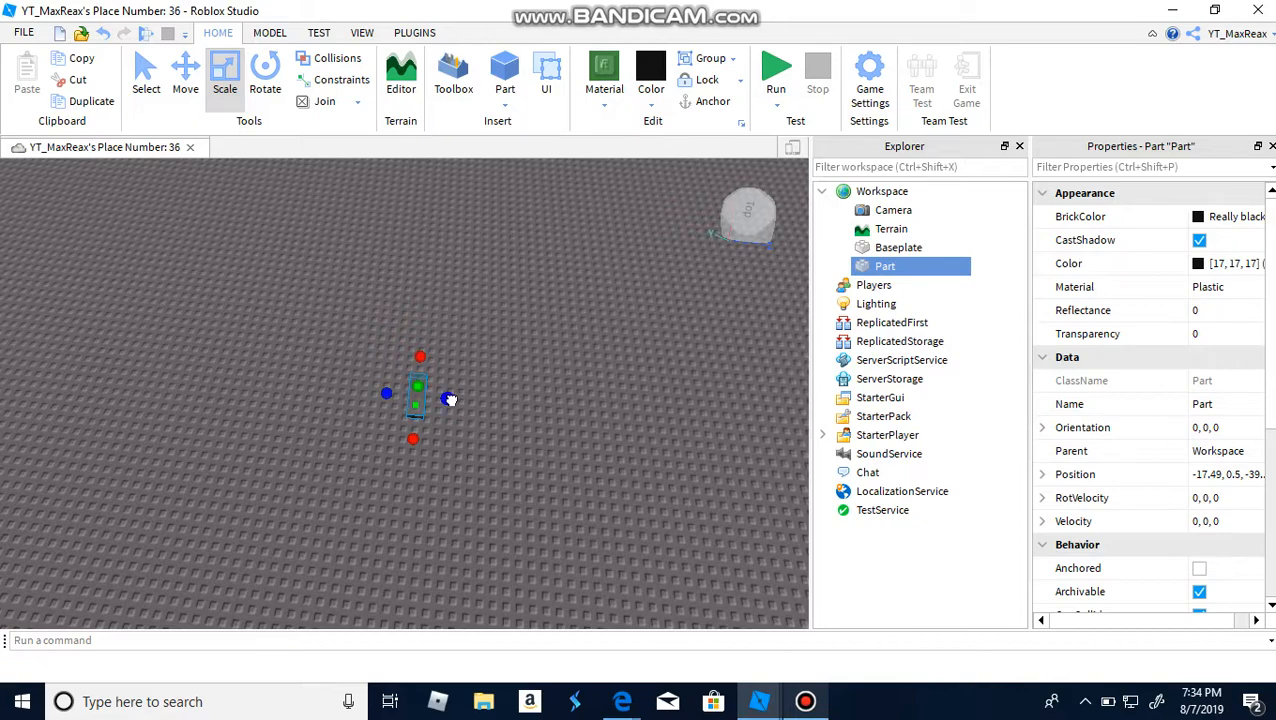
left_click_drag(450, 400, 527, 405)
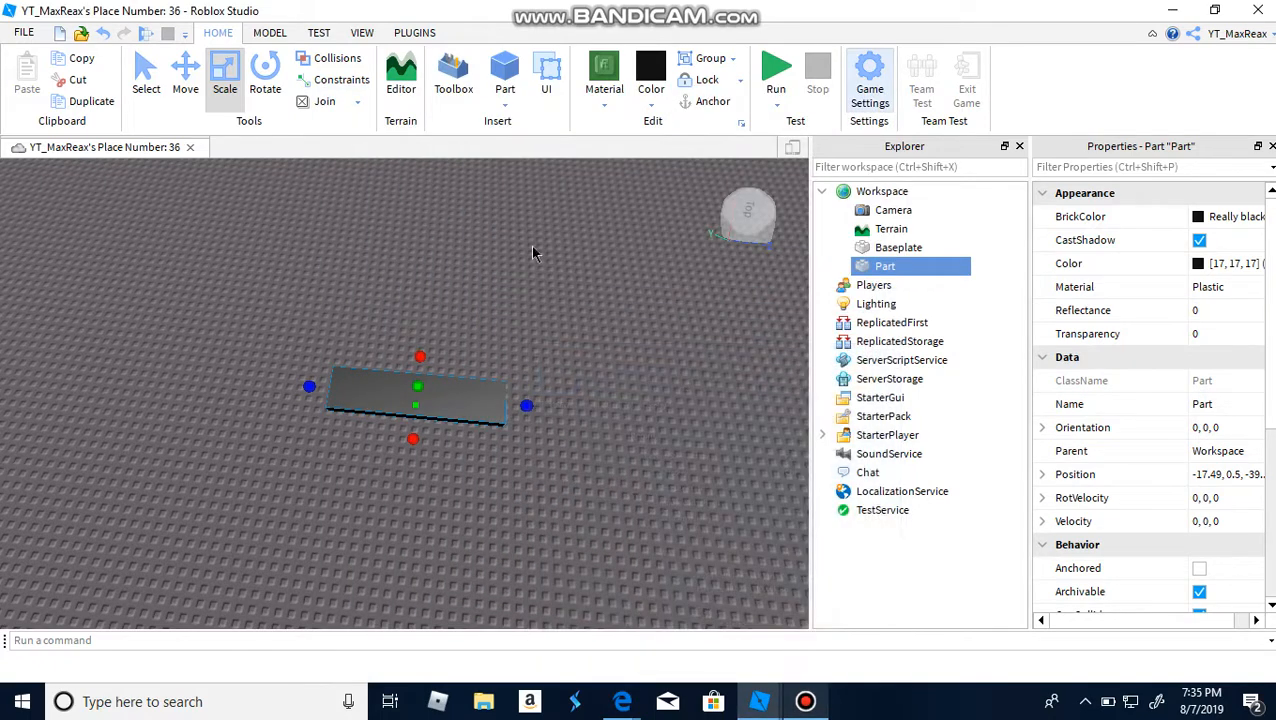
left_click_drag(527, 405, 497, 403)
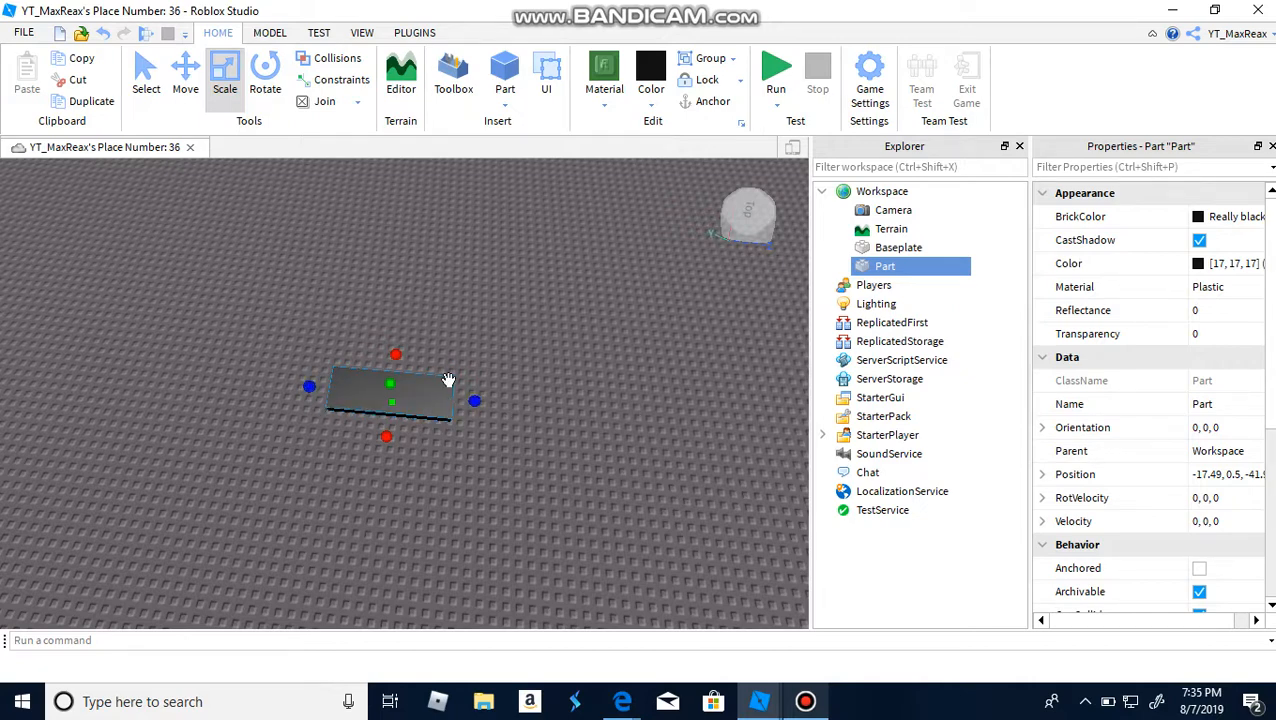
left_click_drag(395, 355, 407, 290)
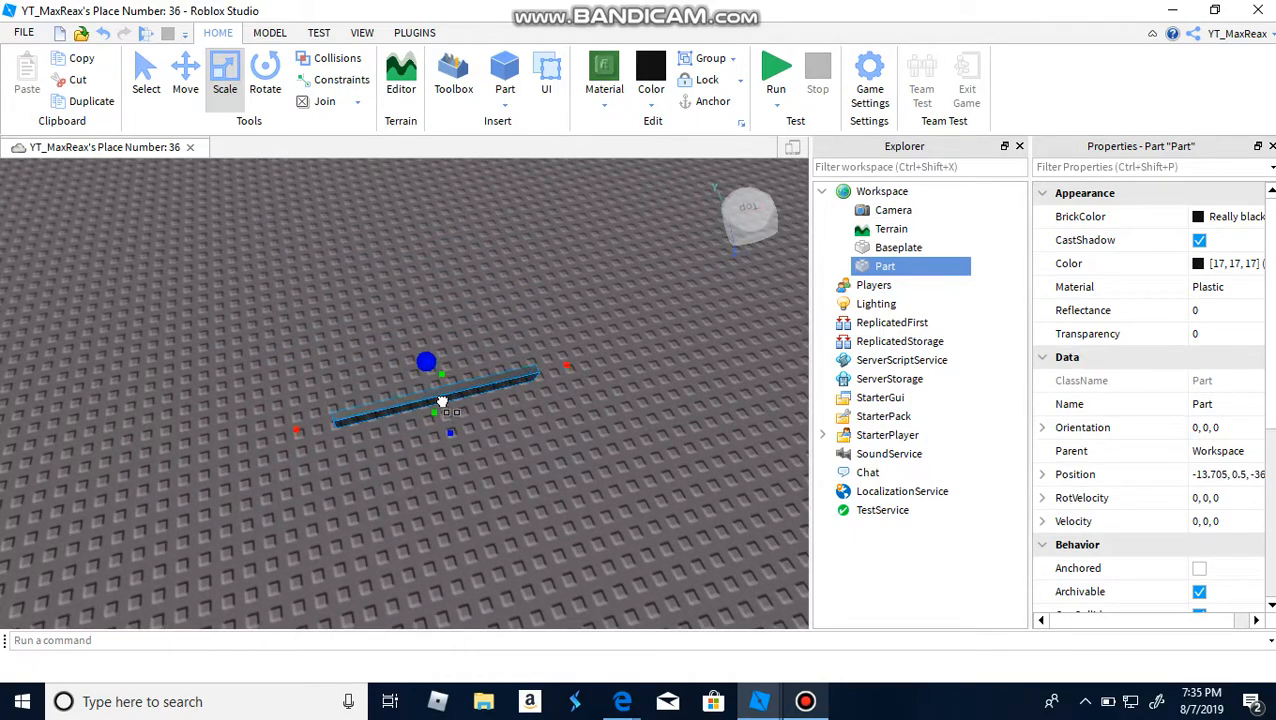
Duplicate the black bar and resize the copy into a frame side piece
left_click(185, 75)
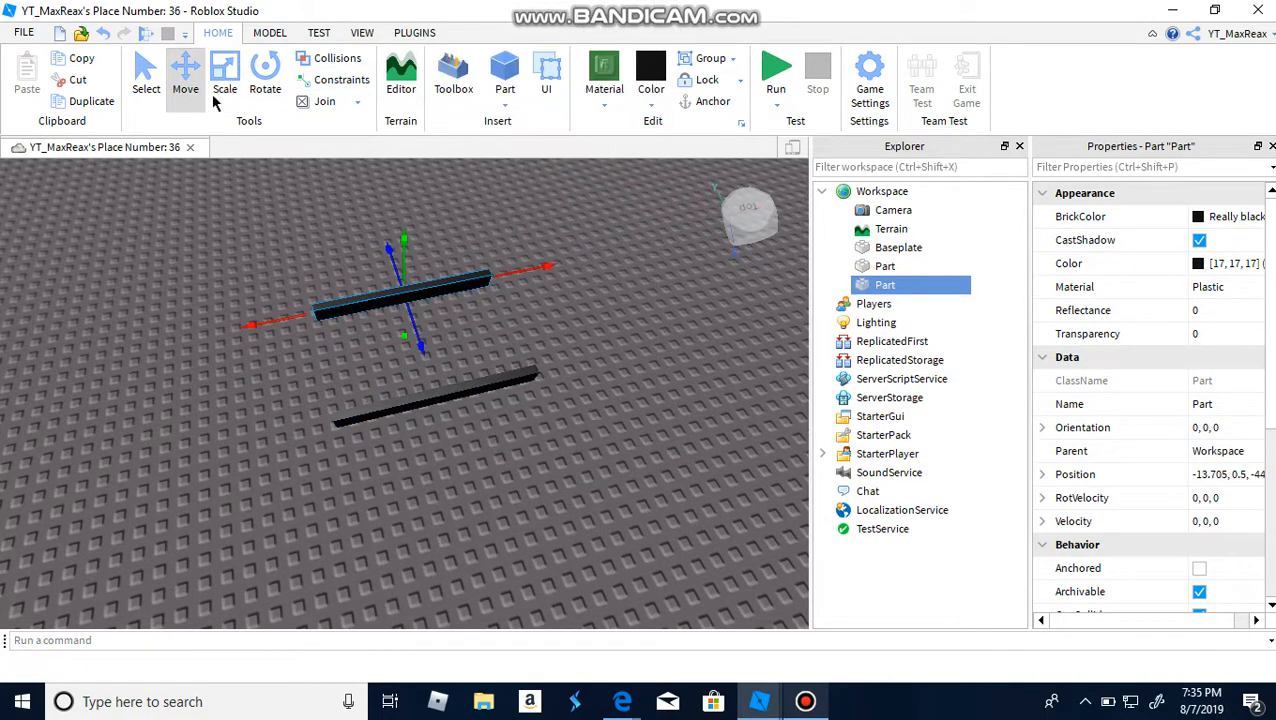
left_click(224, 75)
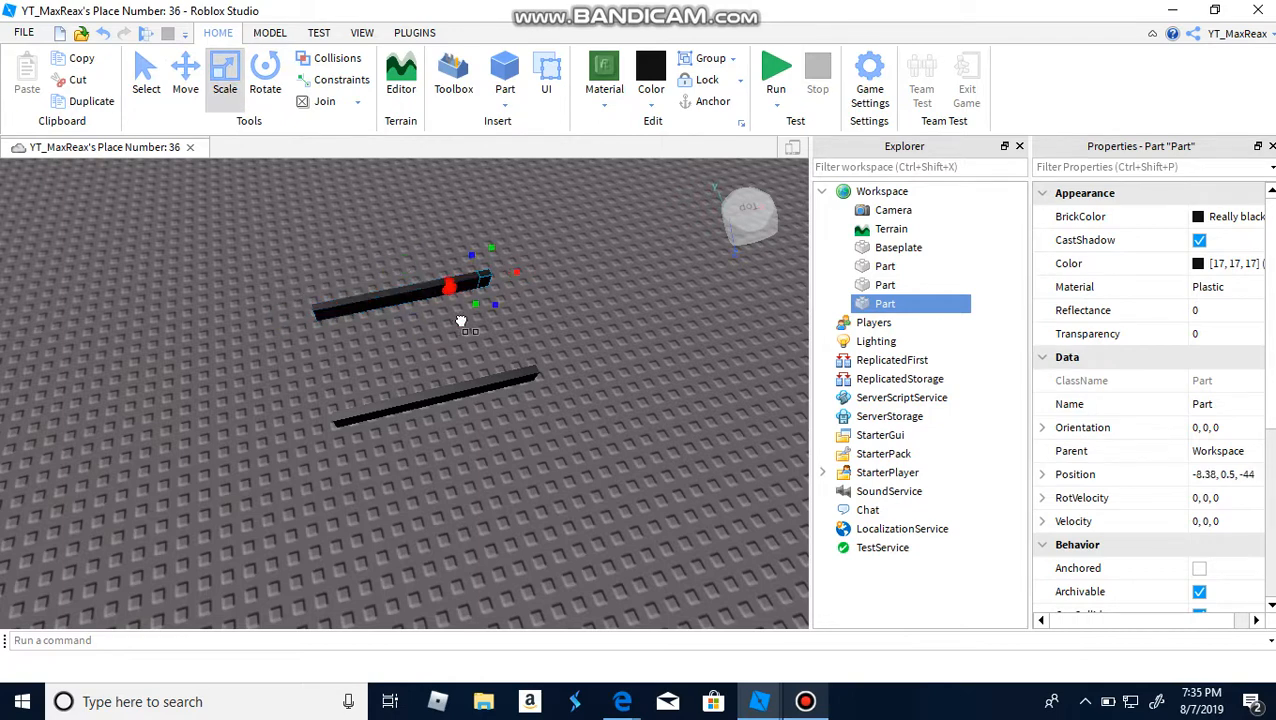
left_click_drag(460, 300, 540, 400)
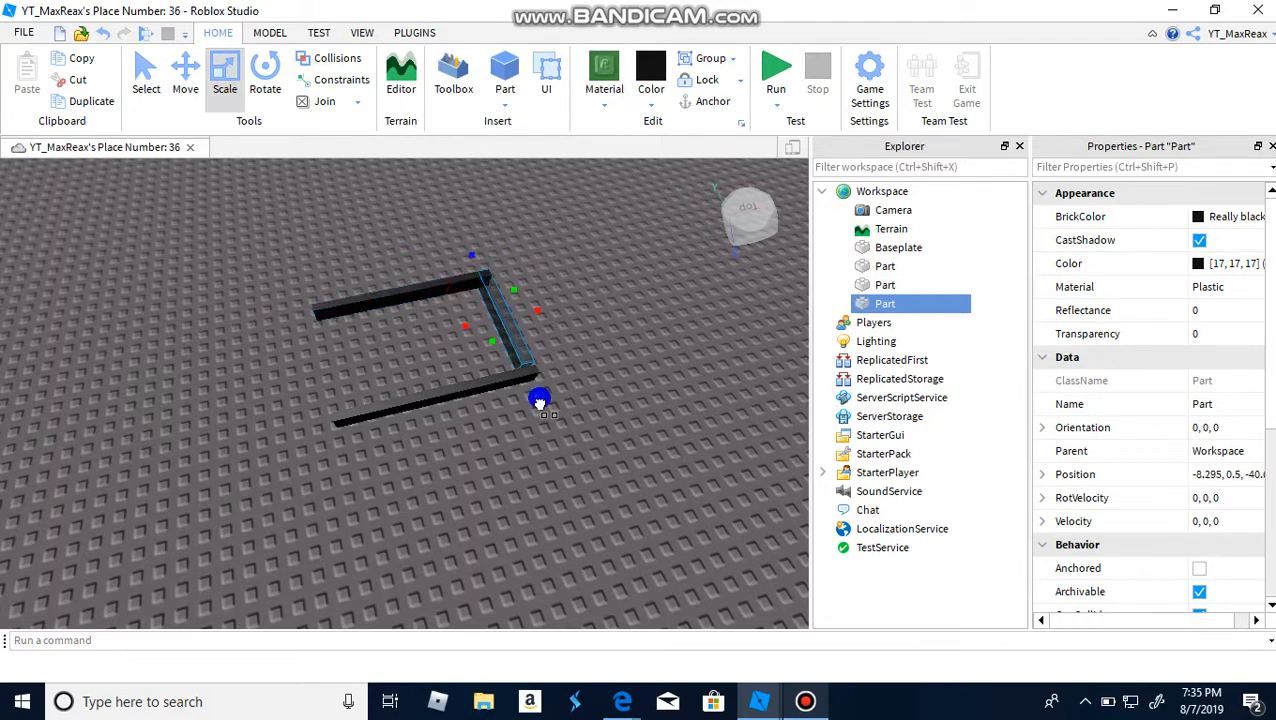
left_click_drag(540, 400, 543, 405)
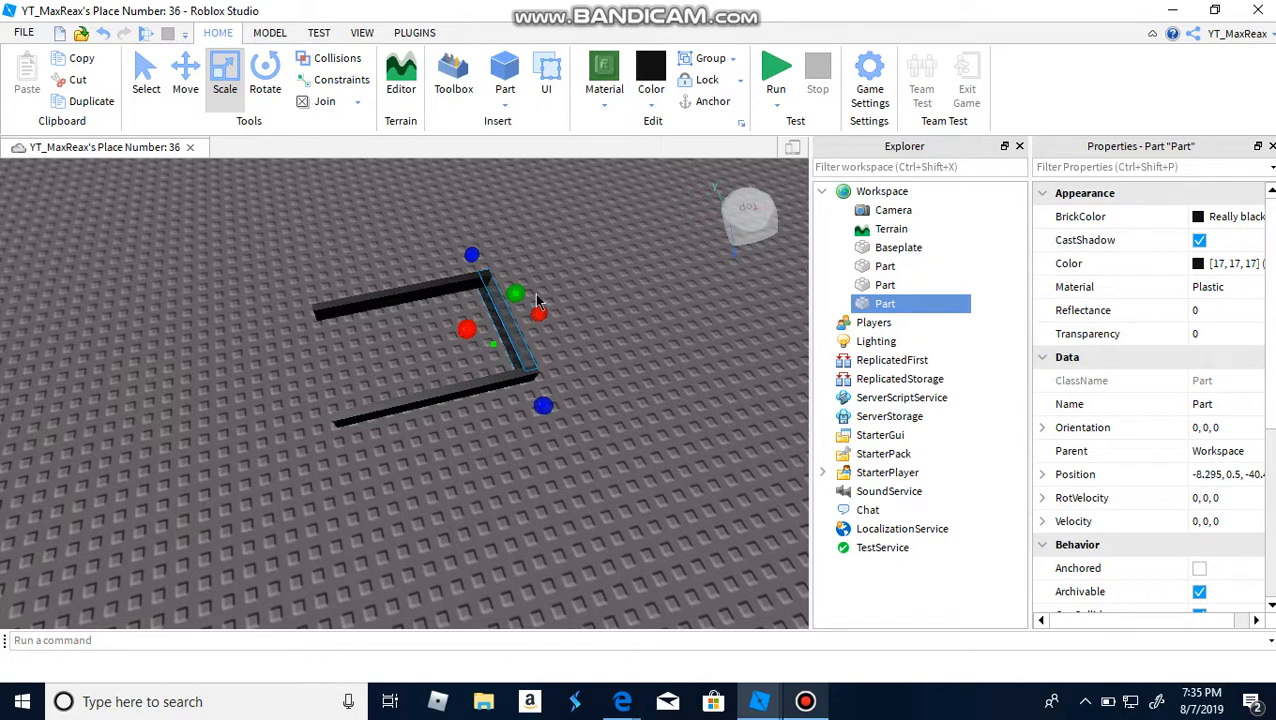
Copy the side piece and move it to the frame's middle as a cross bar
left_click(185, 75)
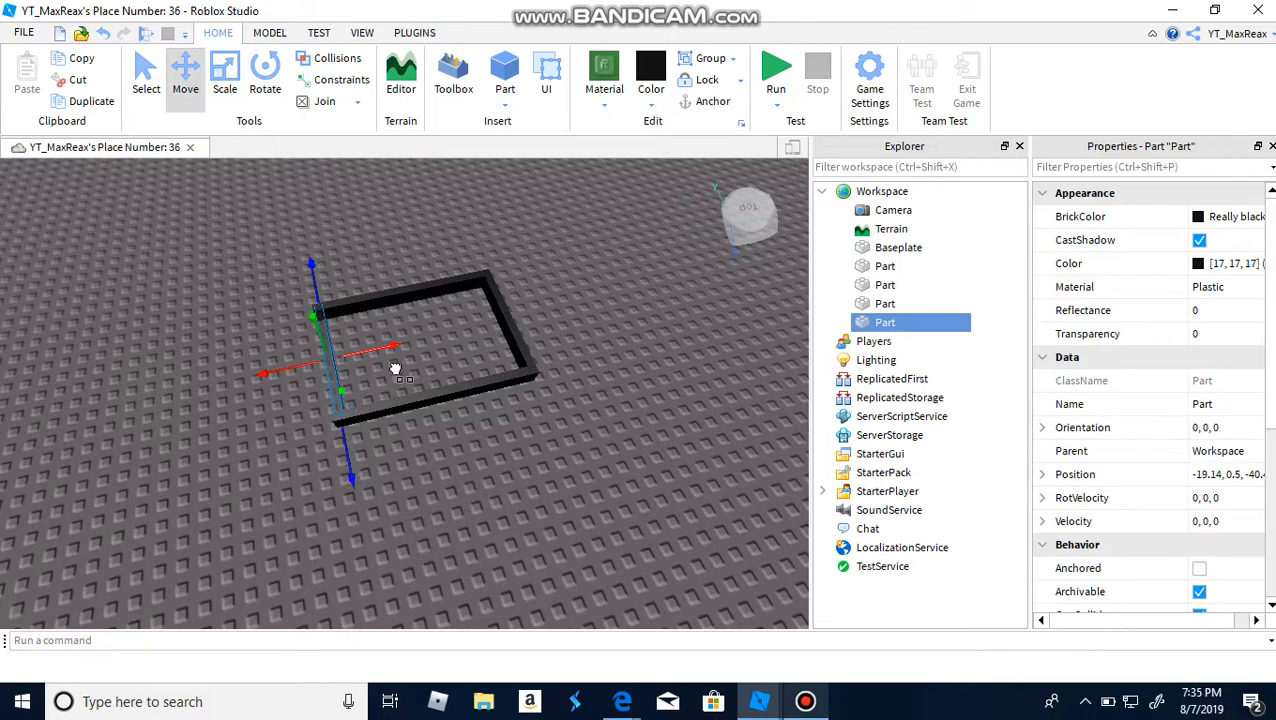
right_click(395, 368)
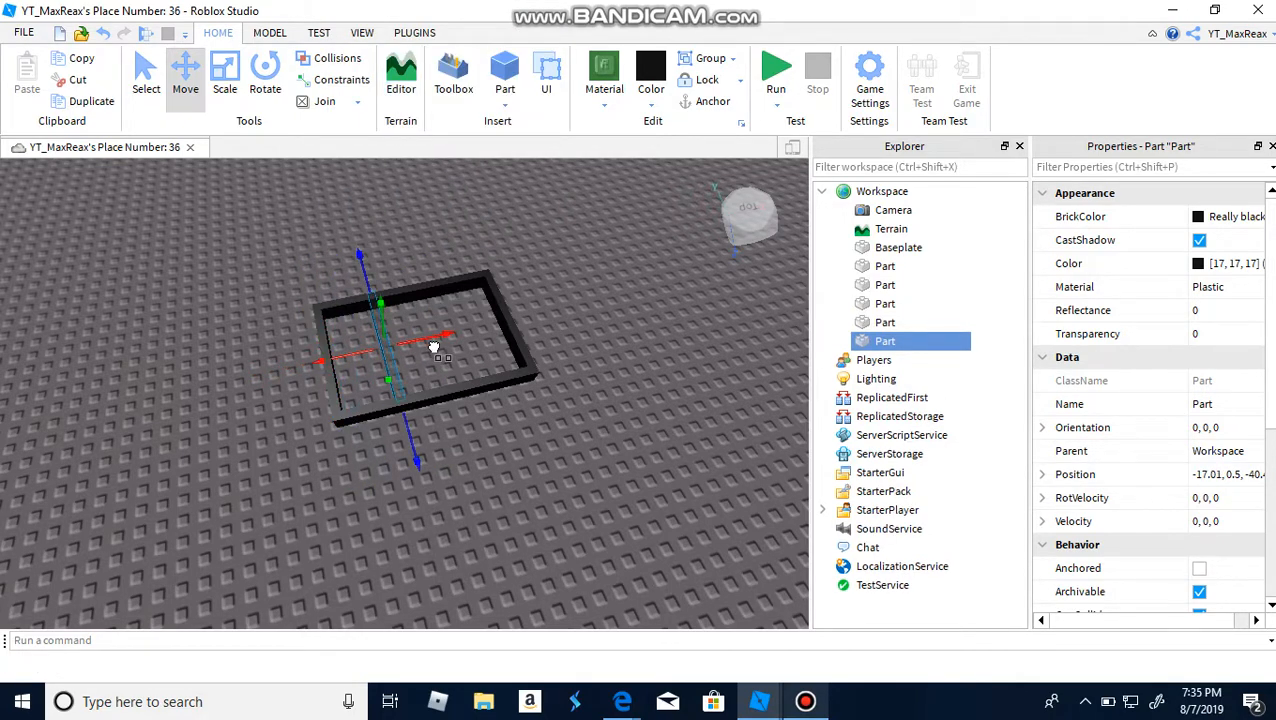
left_click_drag(435, 347, 415, 337)
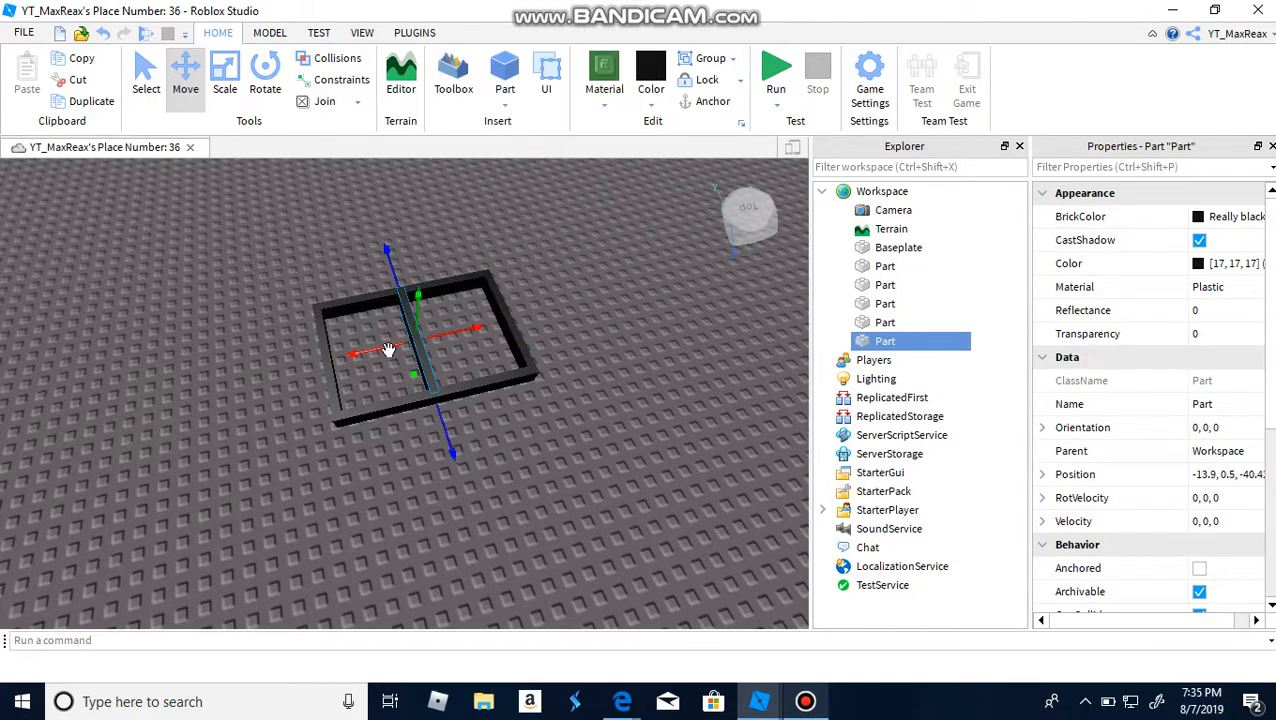
right_click(385, 350)
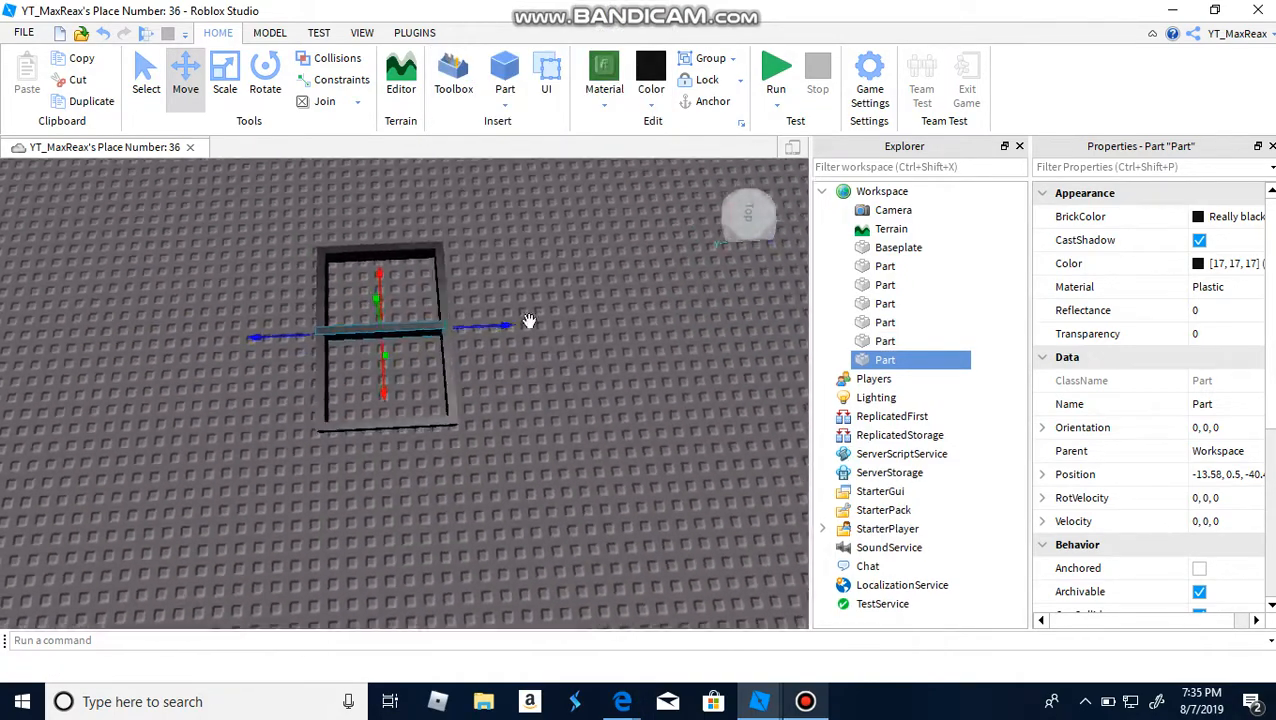
Extend the middle cross bar down to the frame's bottom edge
left_click(225, 75)
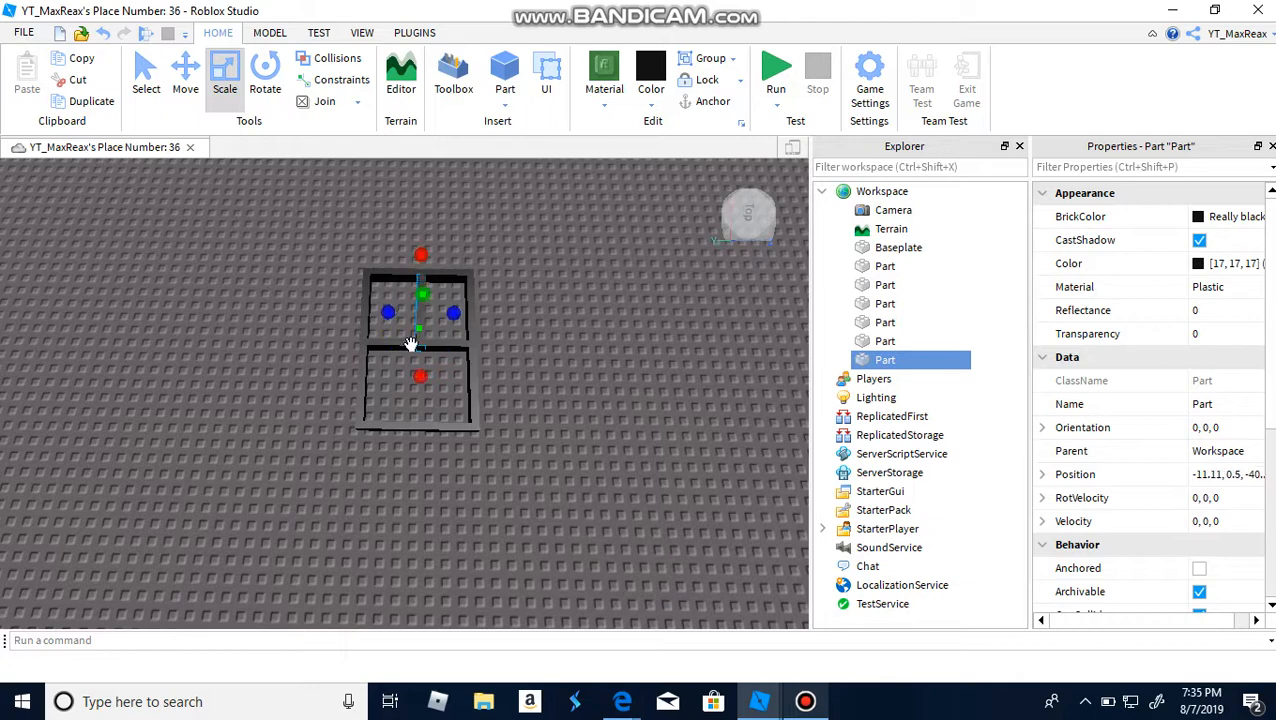
left_click_drag(419, 375, 425, 447)
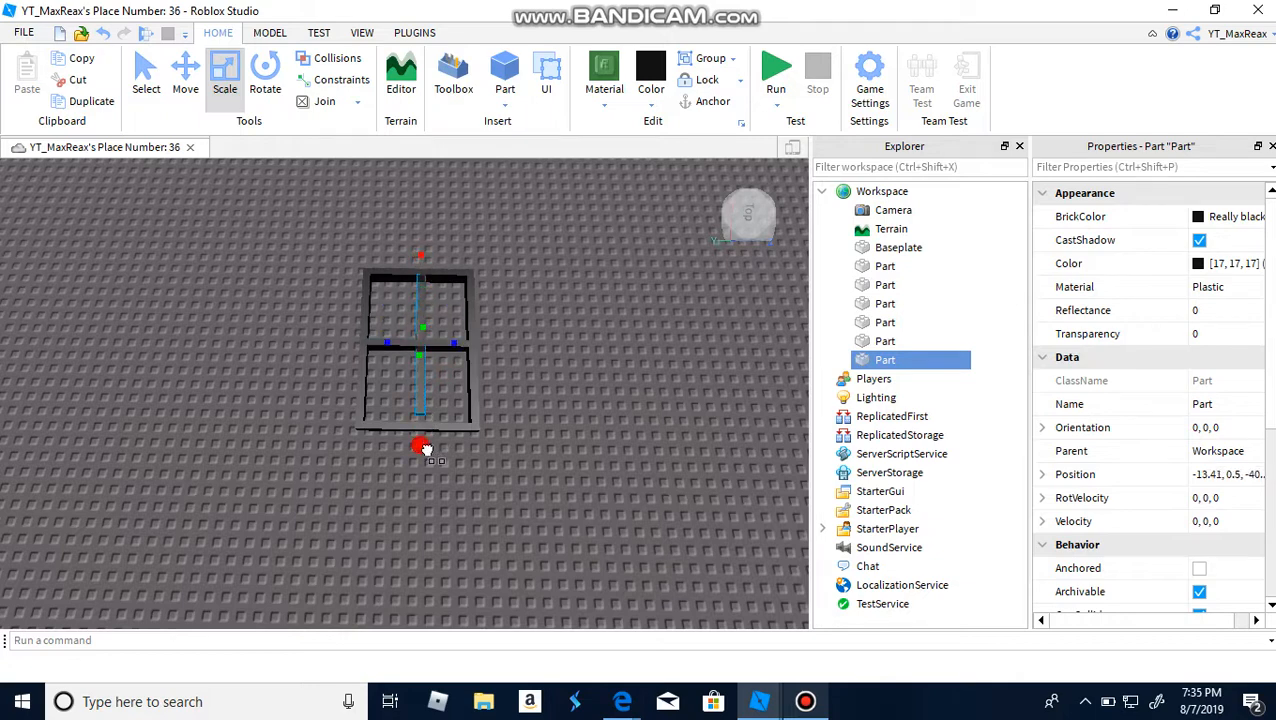
left_click(185, 75)
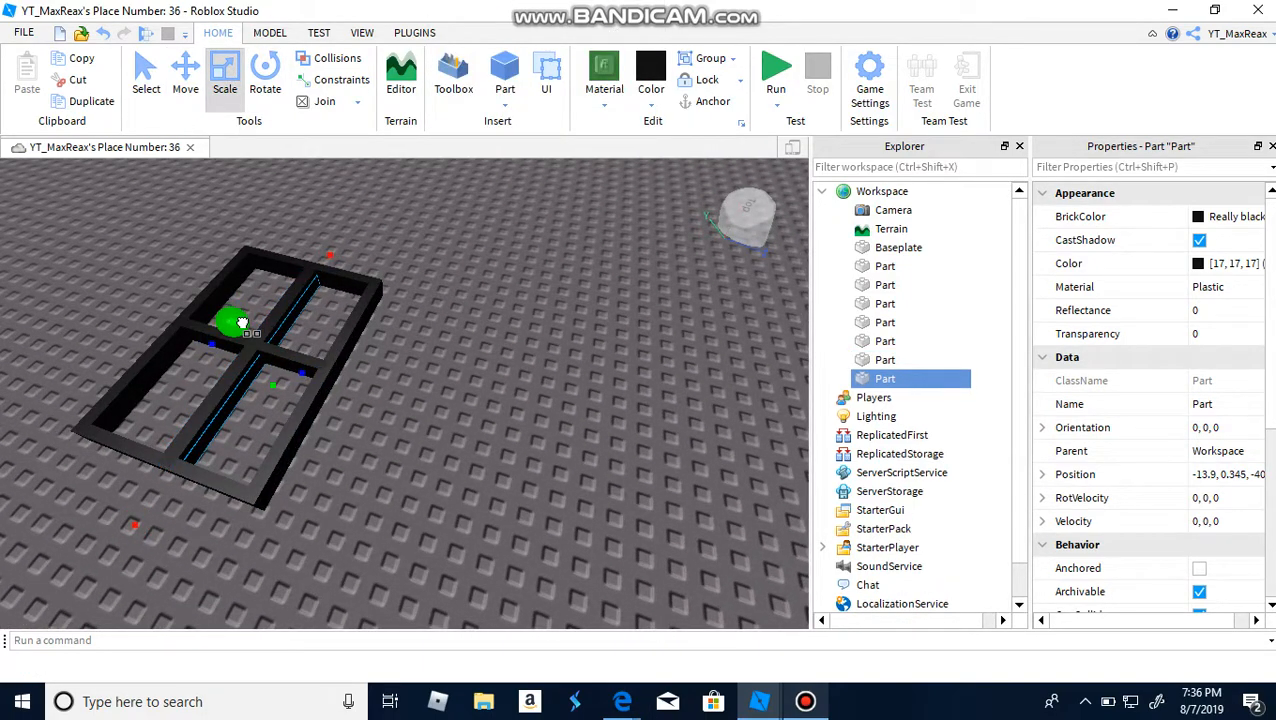
Stretch the pane over the entire frame opening and turn off CanCollide
left_click_drag(240, 320, 360, 390)
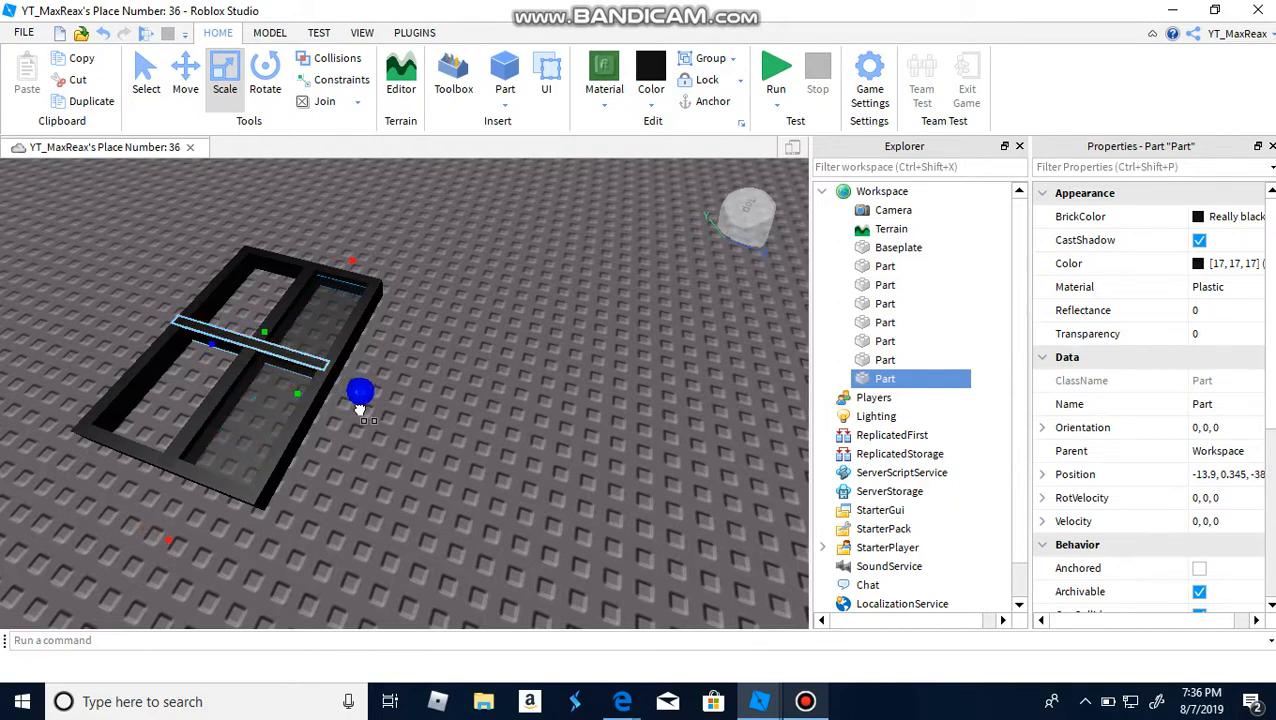
left_click_drag(360, 390, 160, 327)
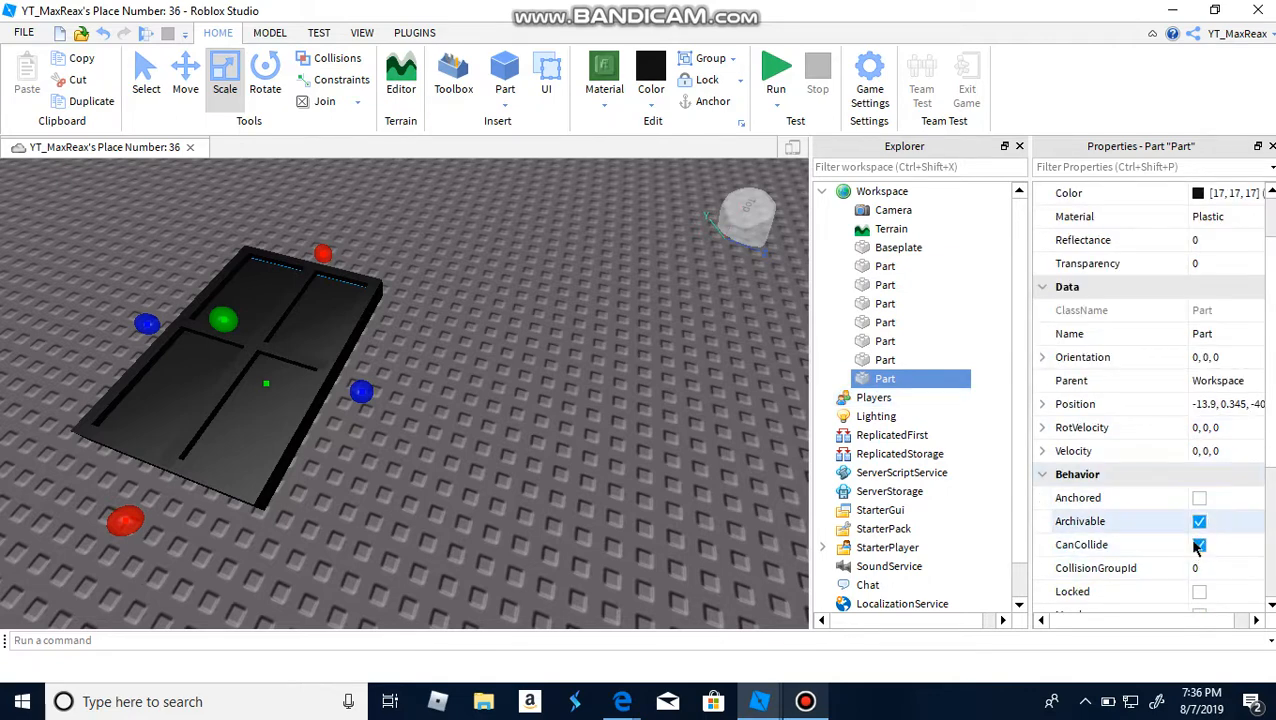
left_click(1199, 544)
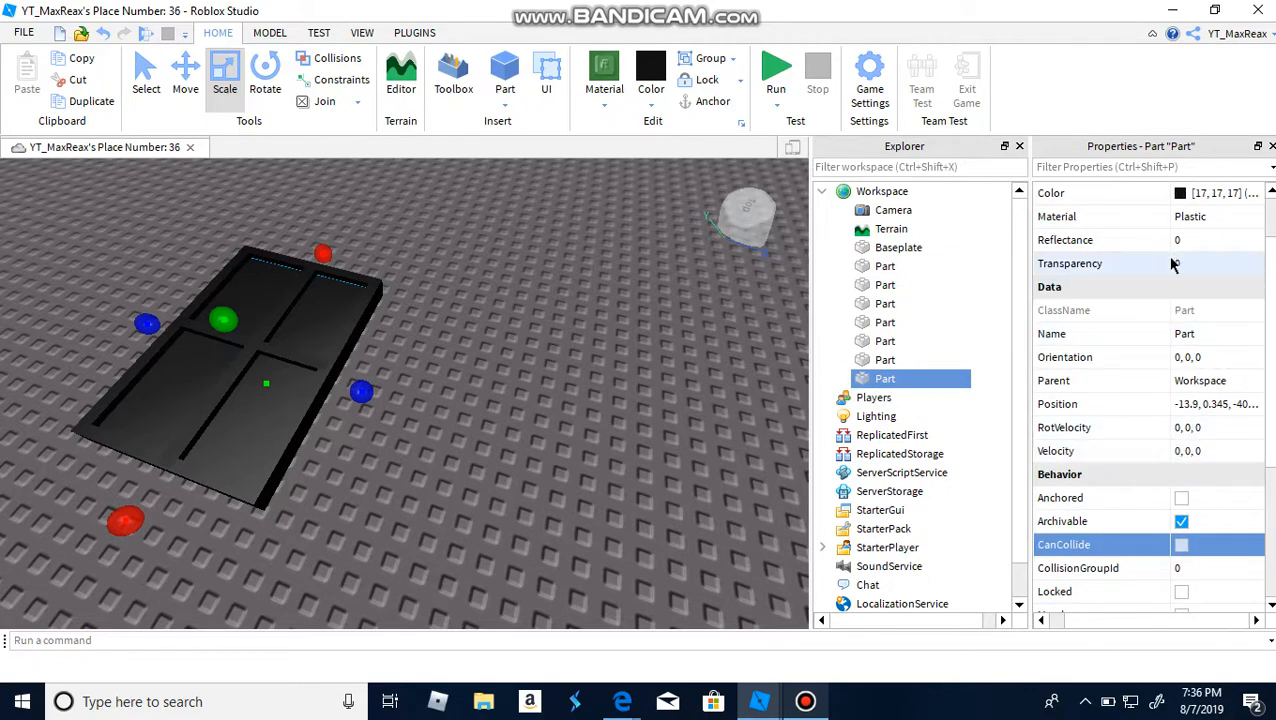
left_click(1200, 263)
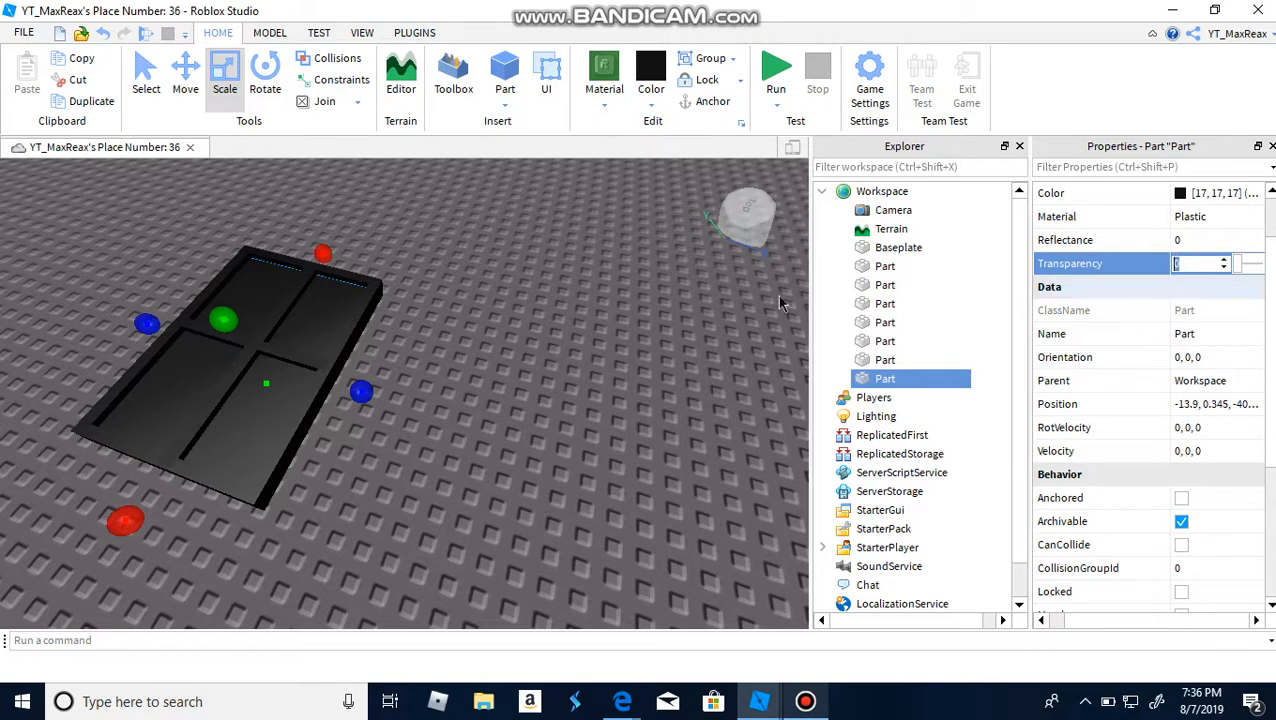
left_click(604, 72)
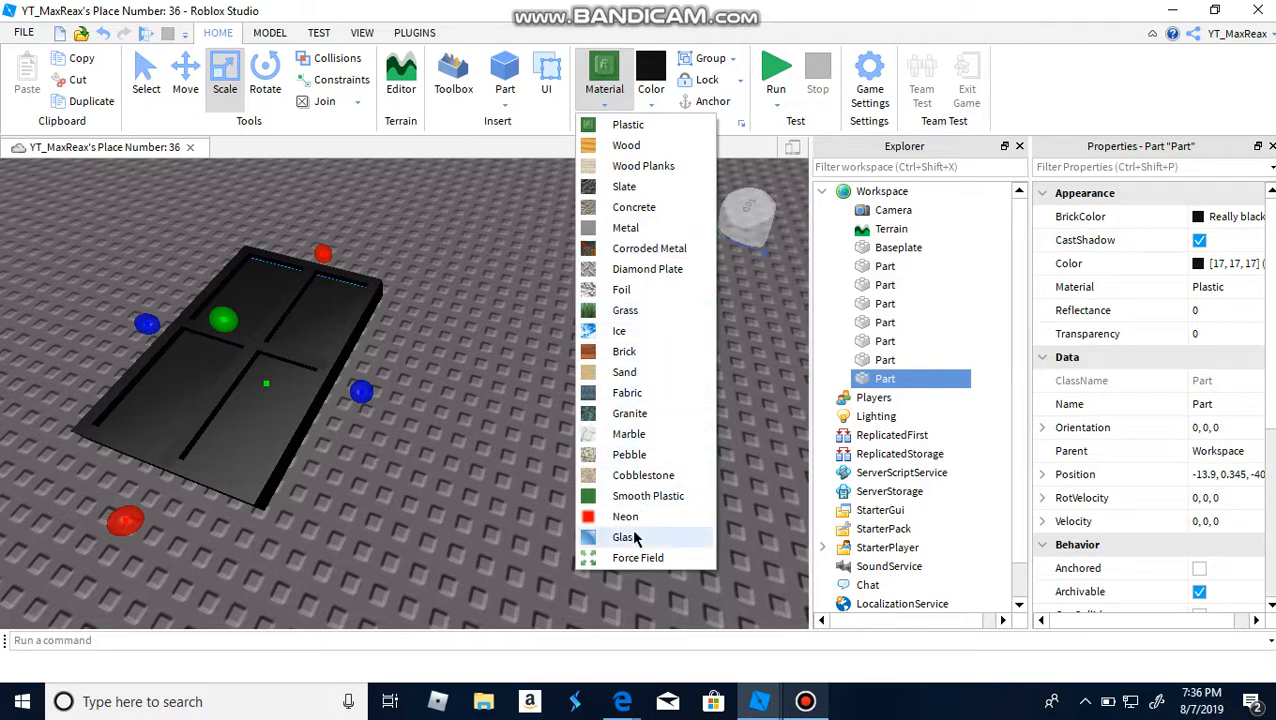
Give the pane Glass material, Electric blue colour, and 0.6 transparency
left_click(623, 537)
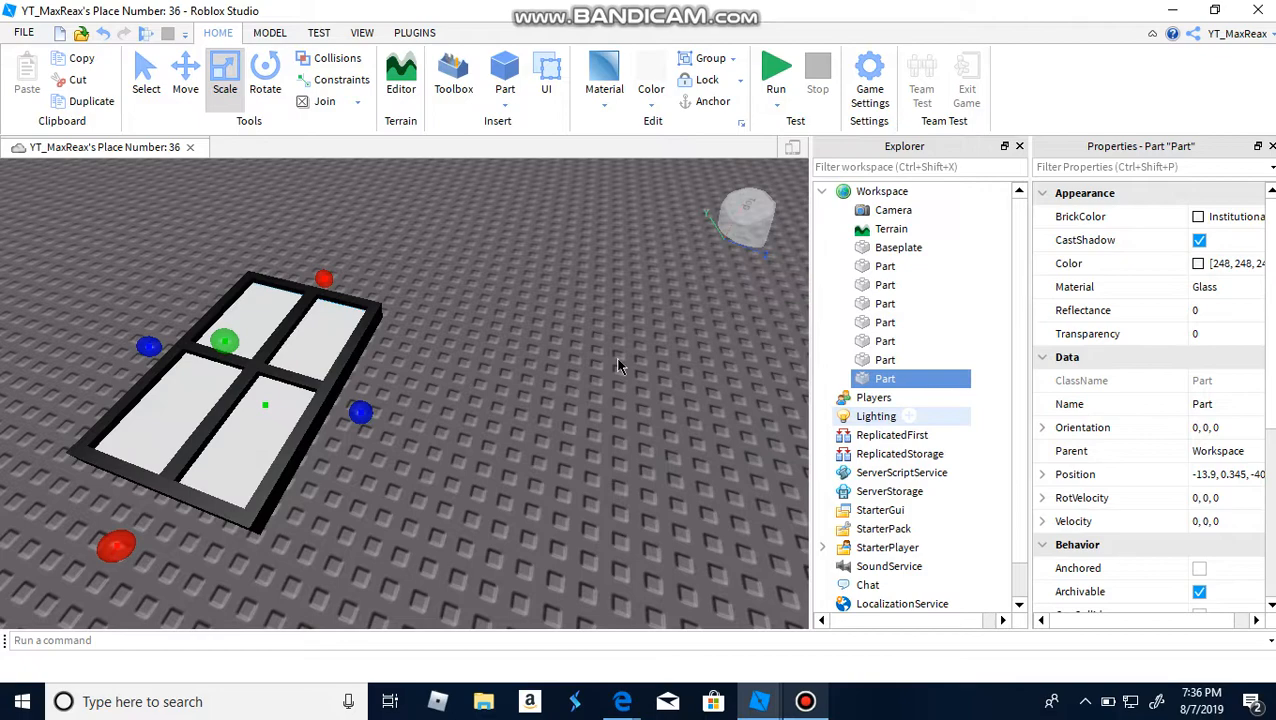
left_click(650, 75)
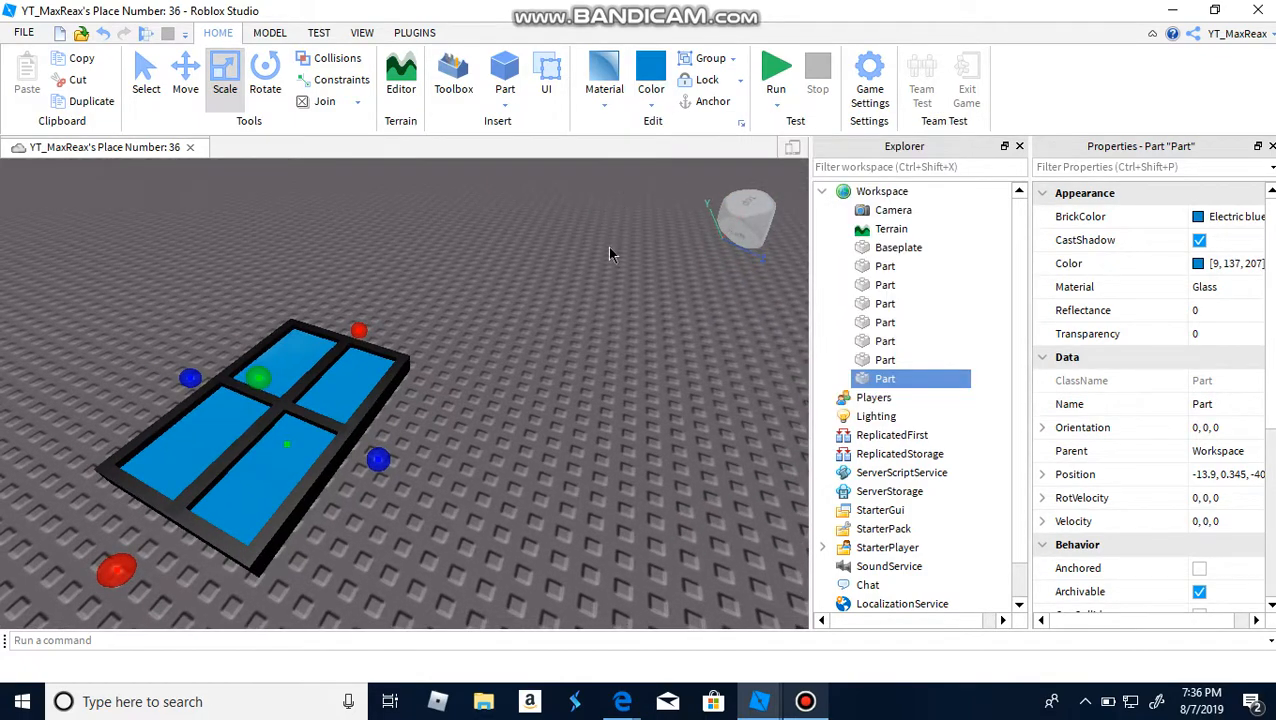
left_click(1220, 333)
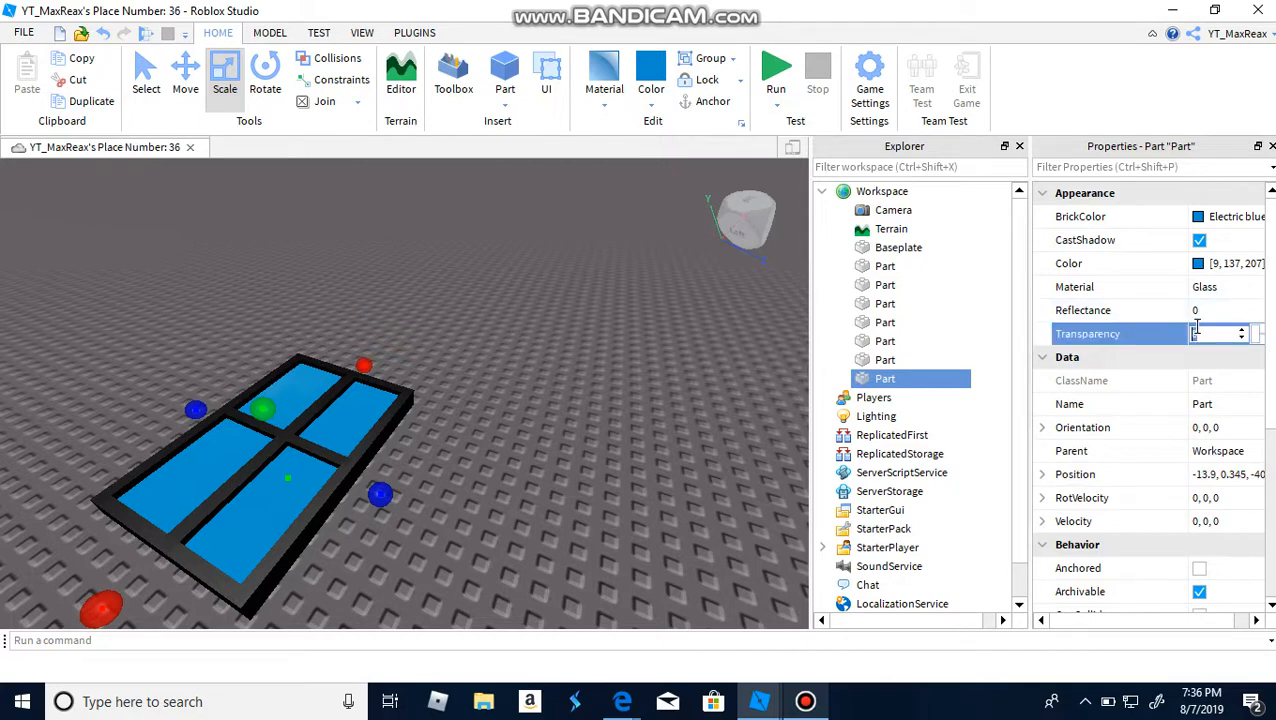
type("0.6")
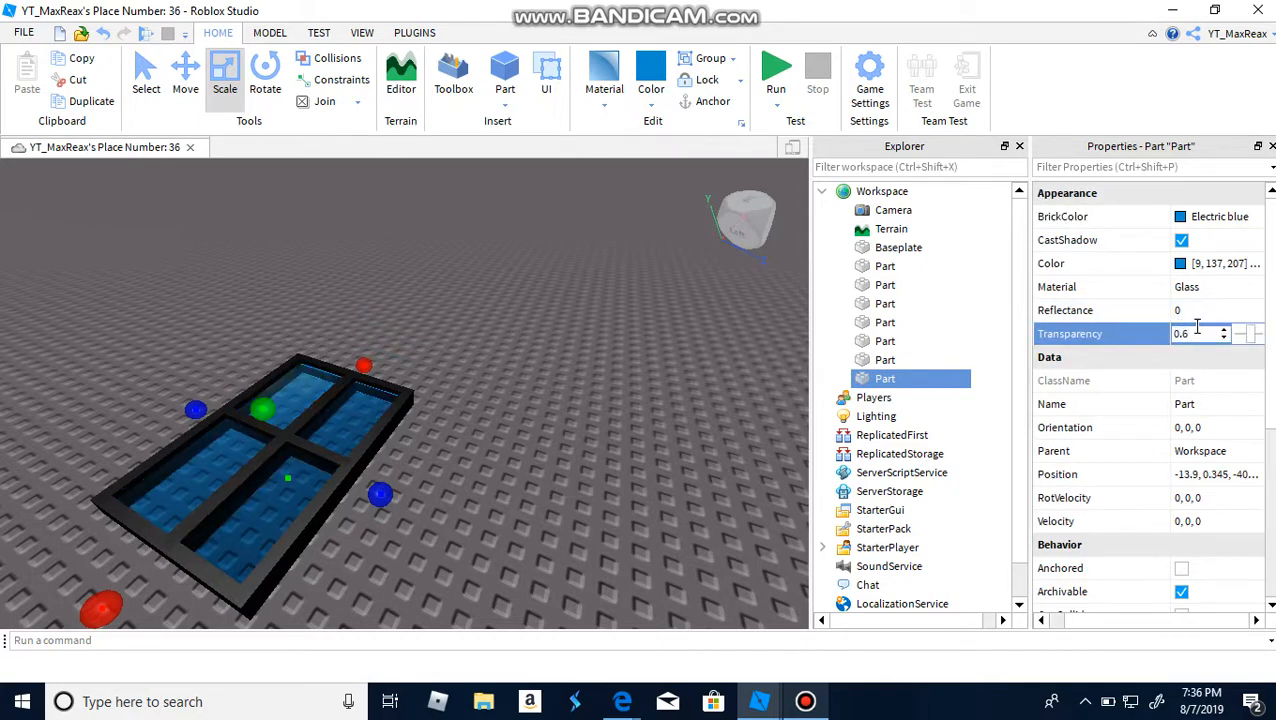
type("0.8")
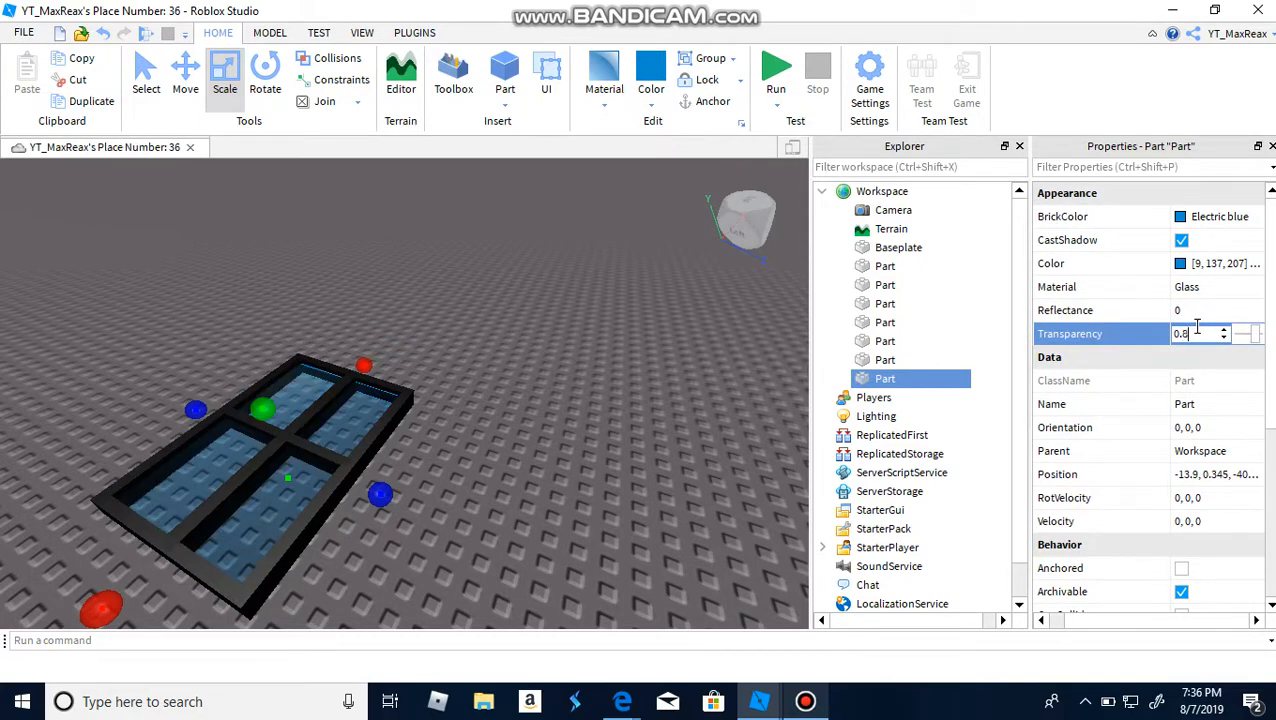
type("0.6")
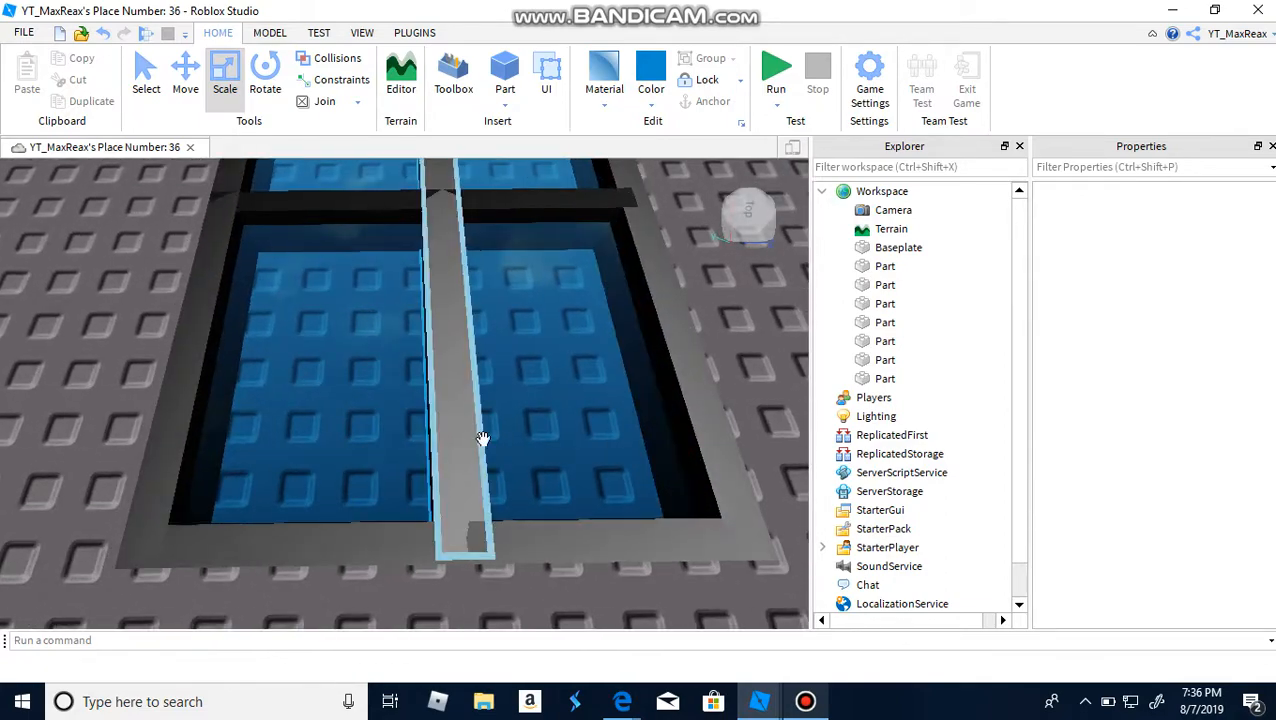
Insert a new block, rotate it, and move it onto the frame
left_click(504, 70)
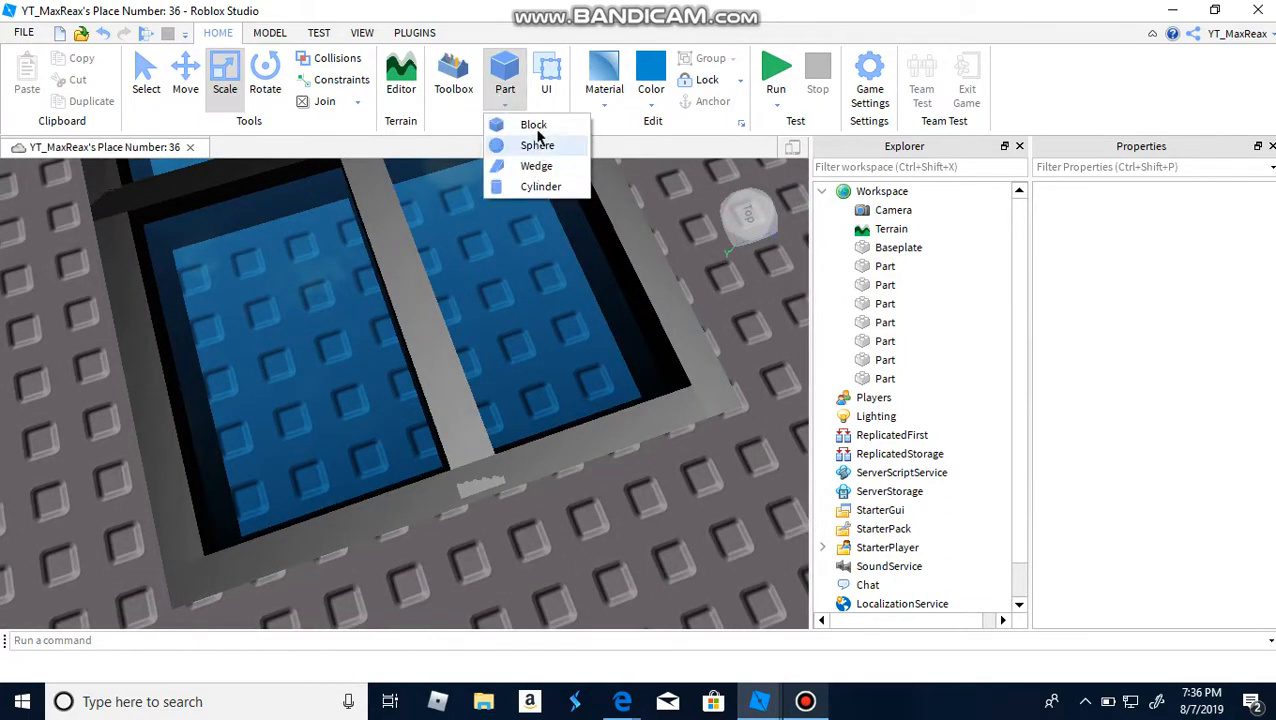
left_click(537, 145)
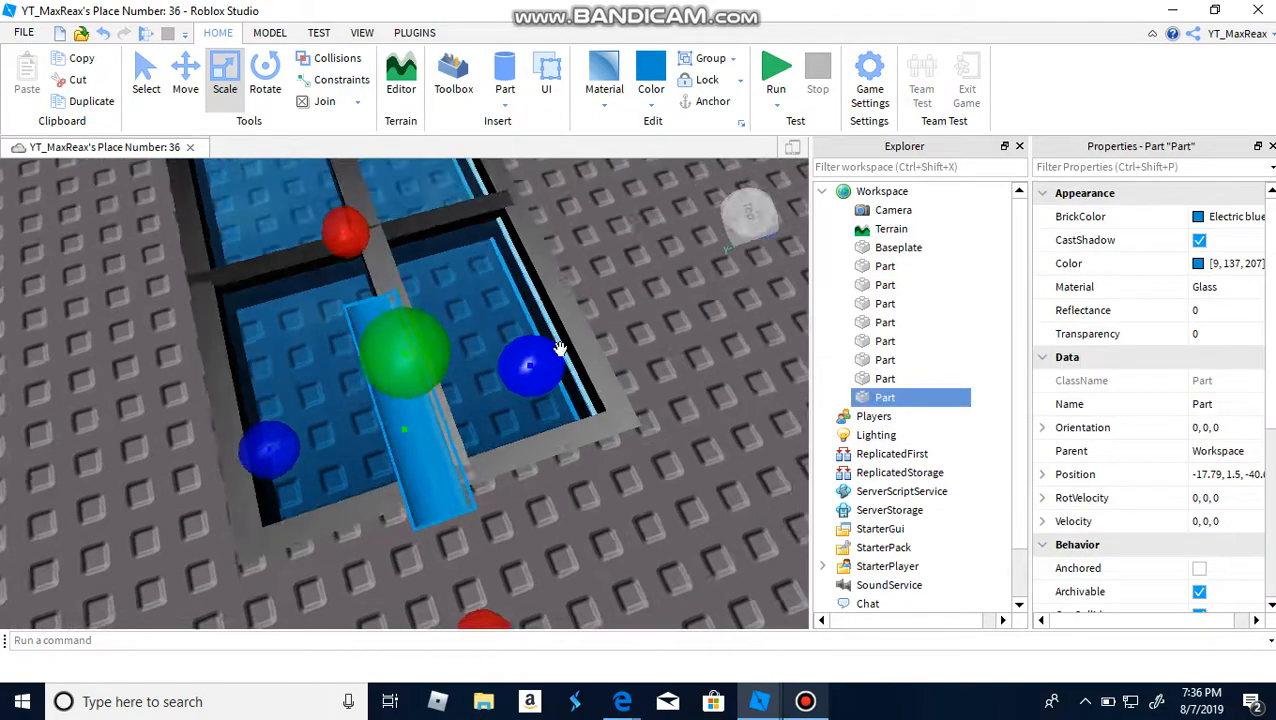
left_click(265, 75)
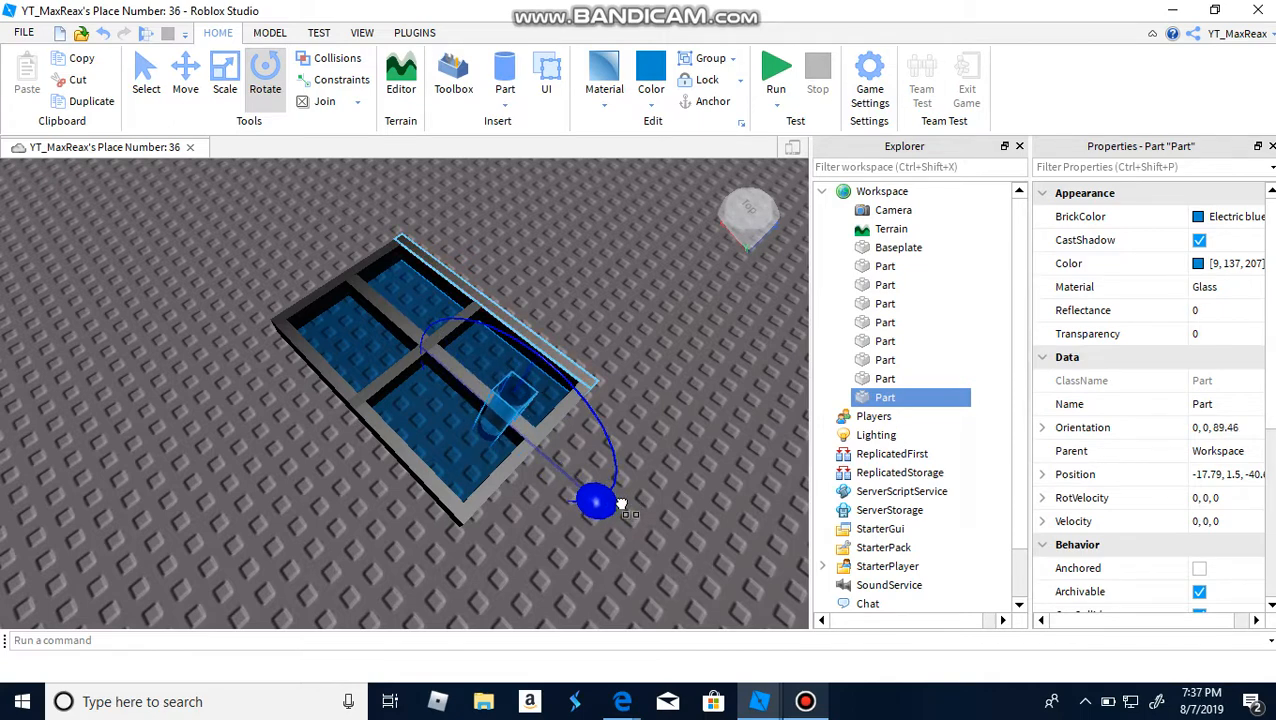
left_click(225, 75)
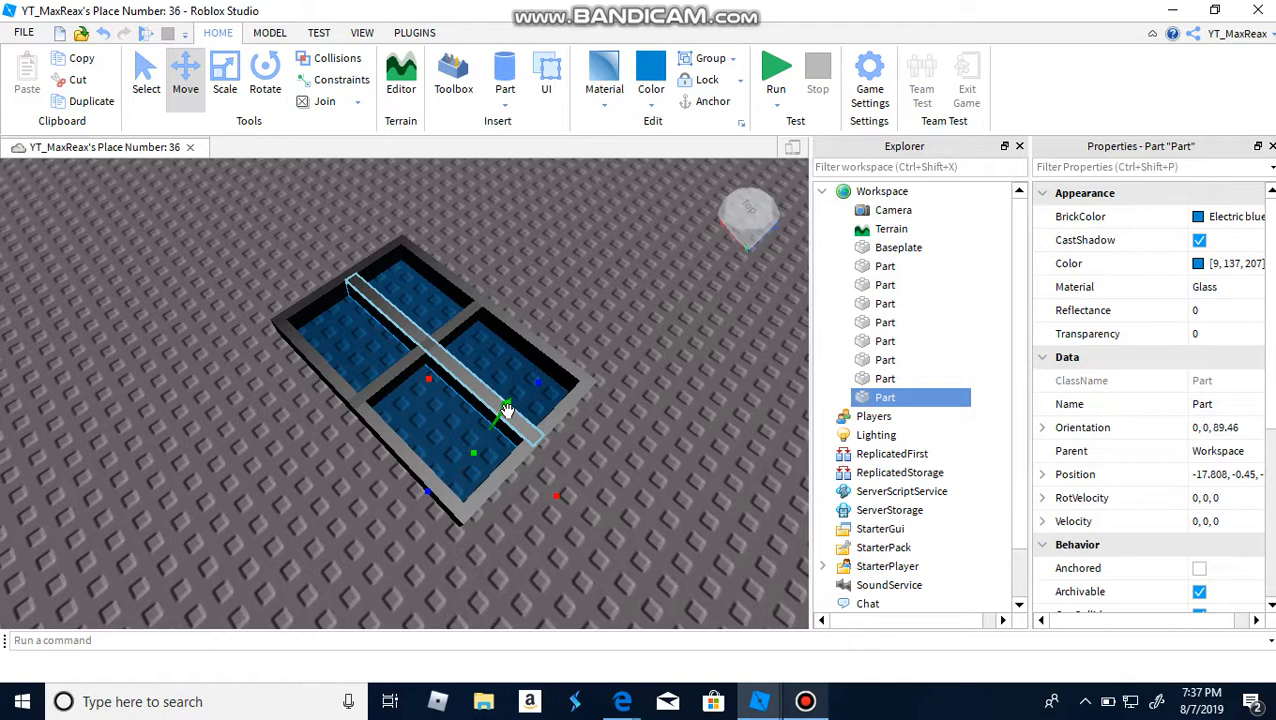
left_click_drag(507, 410, 570, 455)
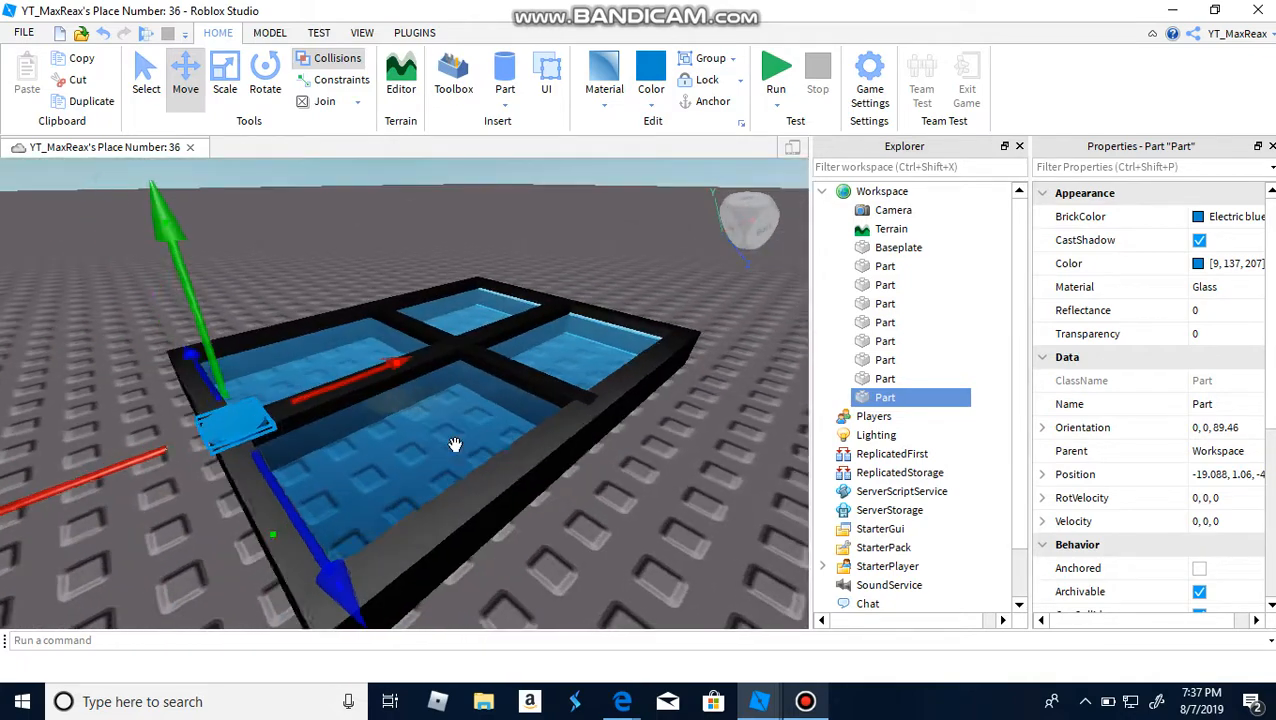
Resize the bar and colour it dark stone grey
left_click(224, 75)
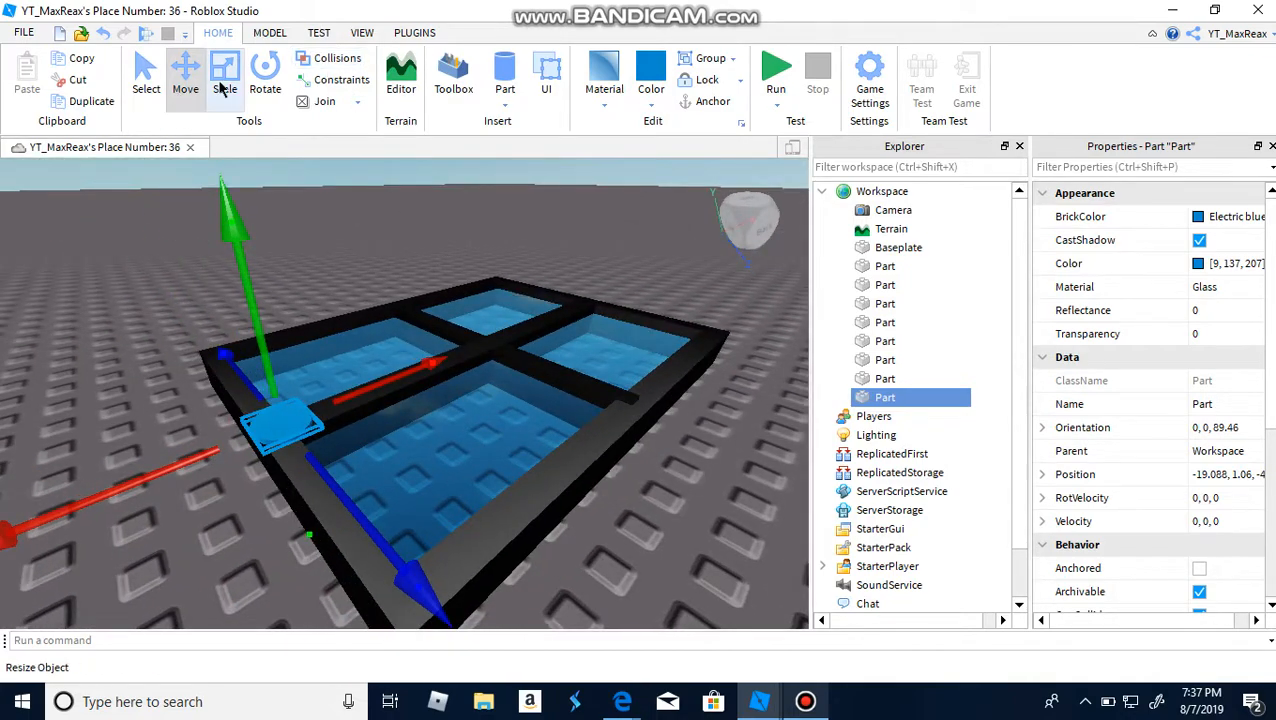
left_click(224, 75)
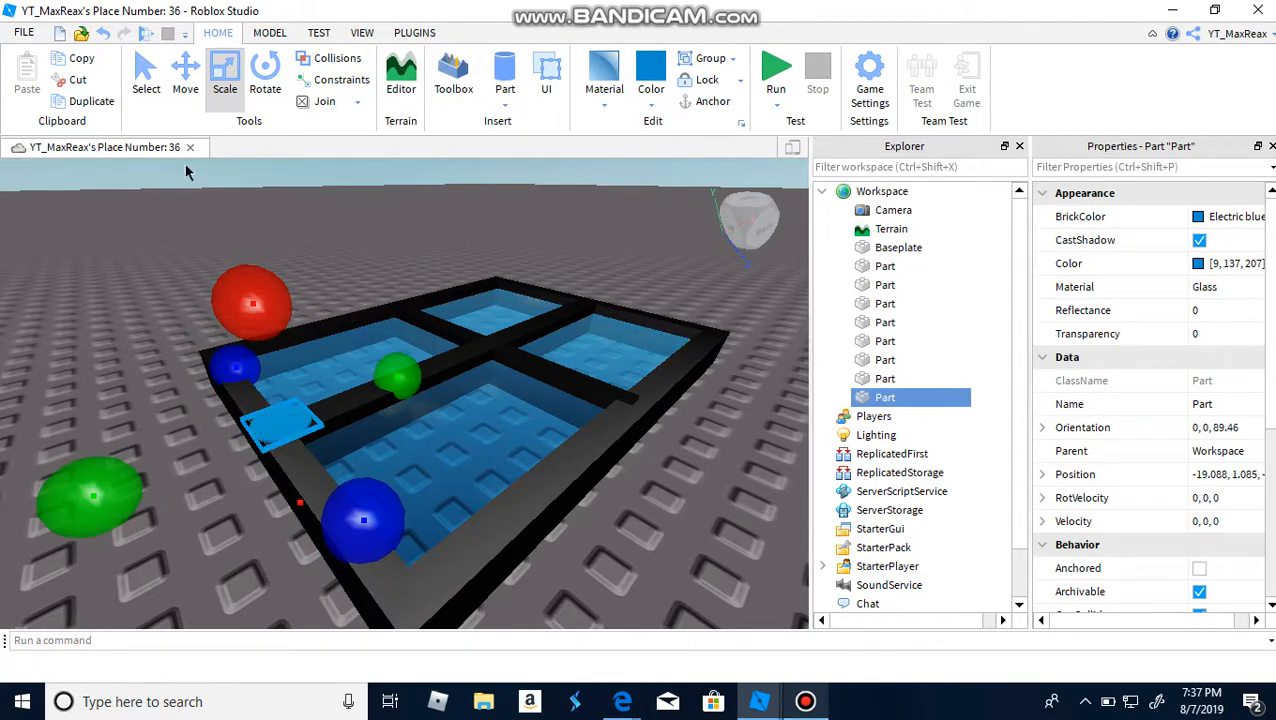
left_click(185, 75)
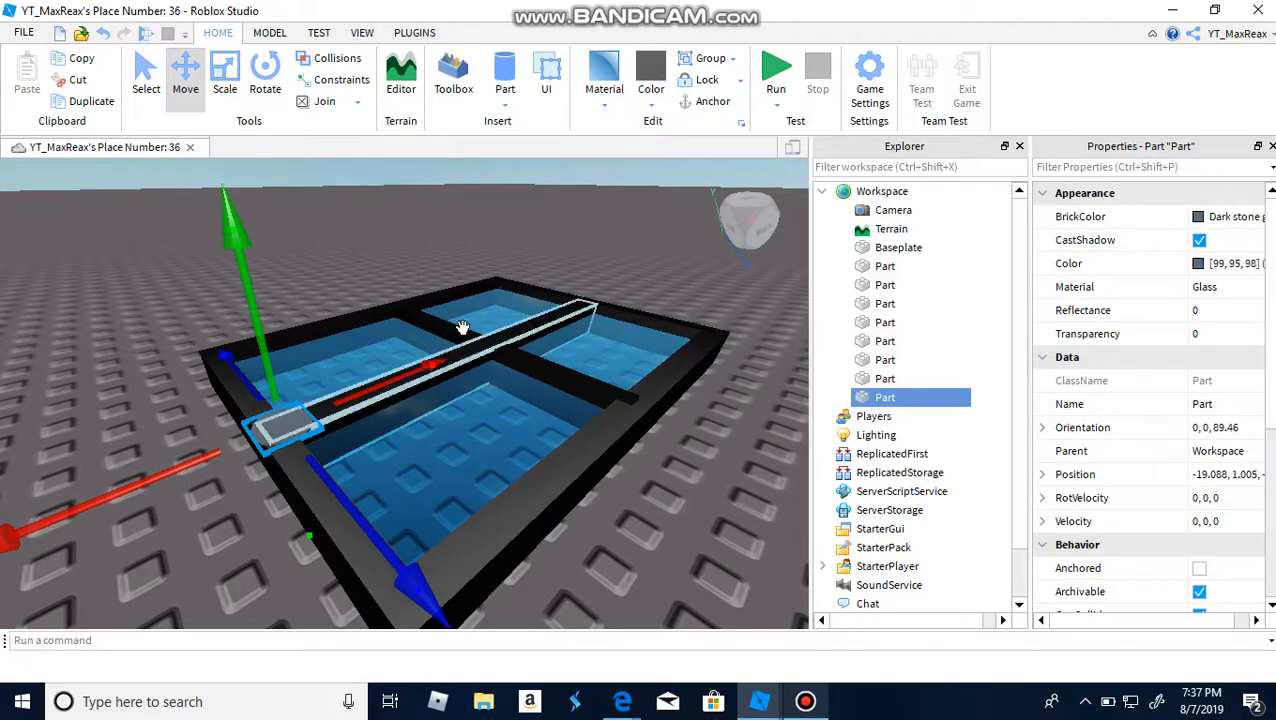
Resize the grey bar to span the full length of the central cross bar
left_click(225, 75)
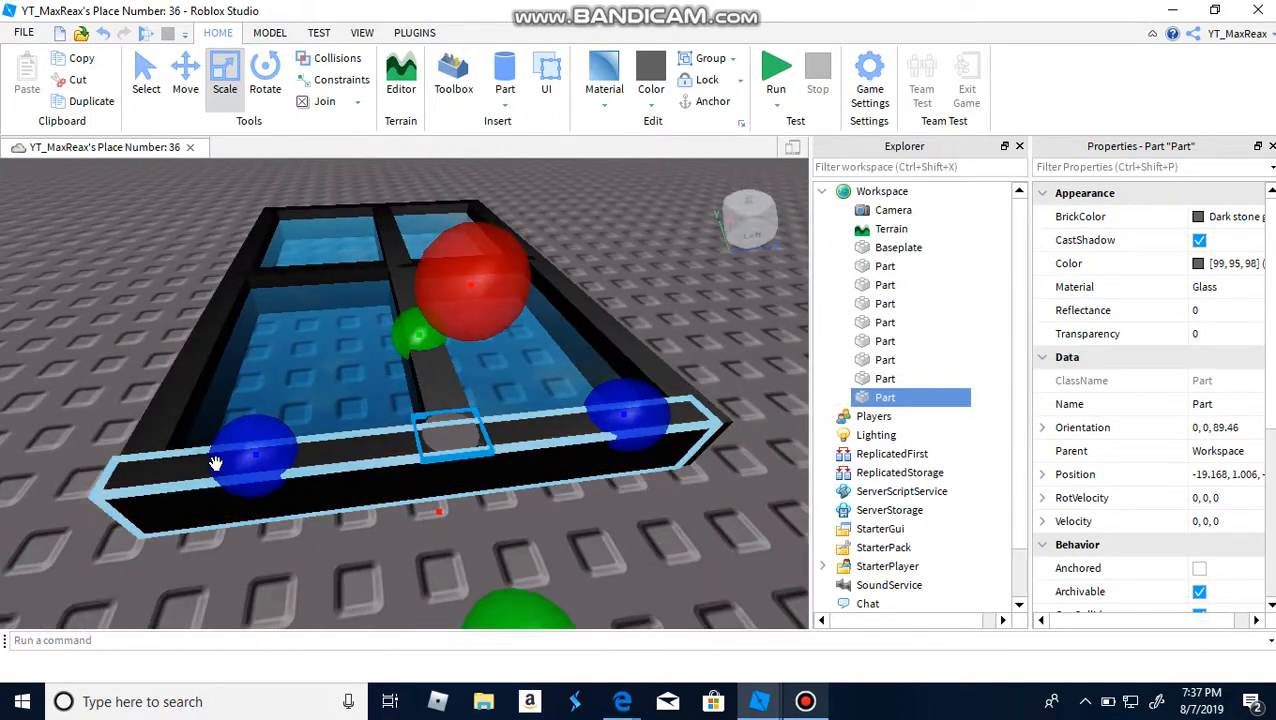
right_click(215, 463)
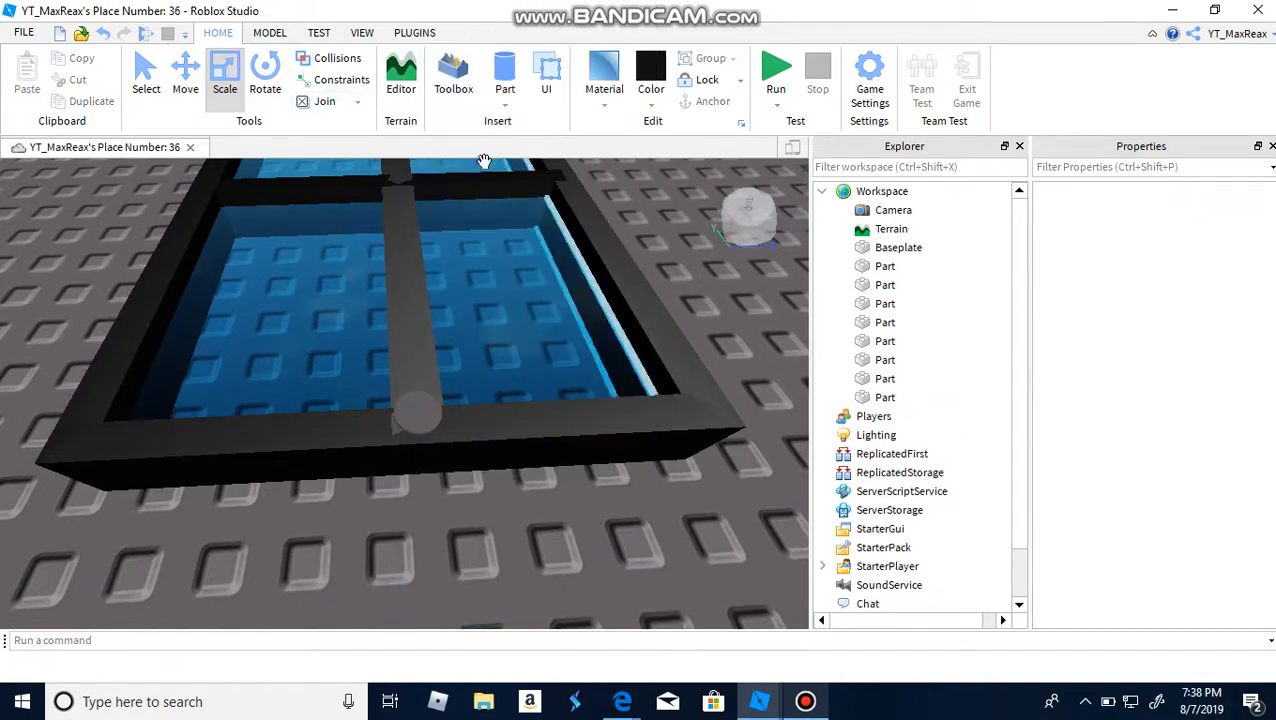
left_click(505, 75)
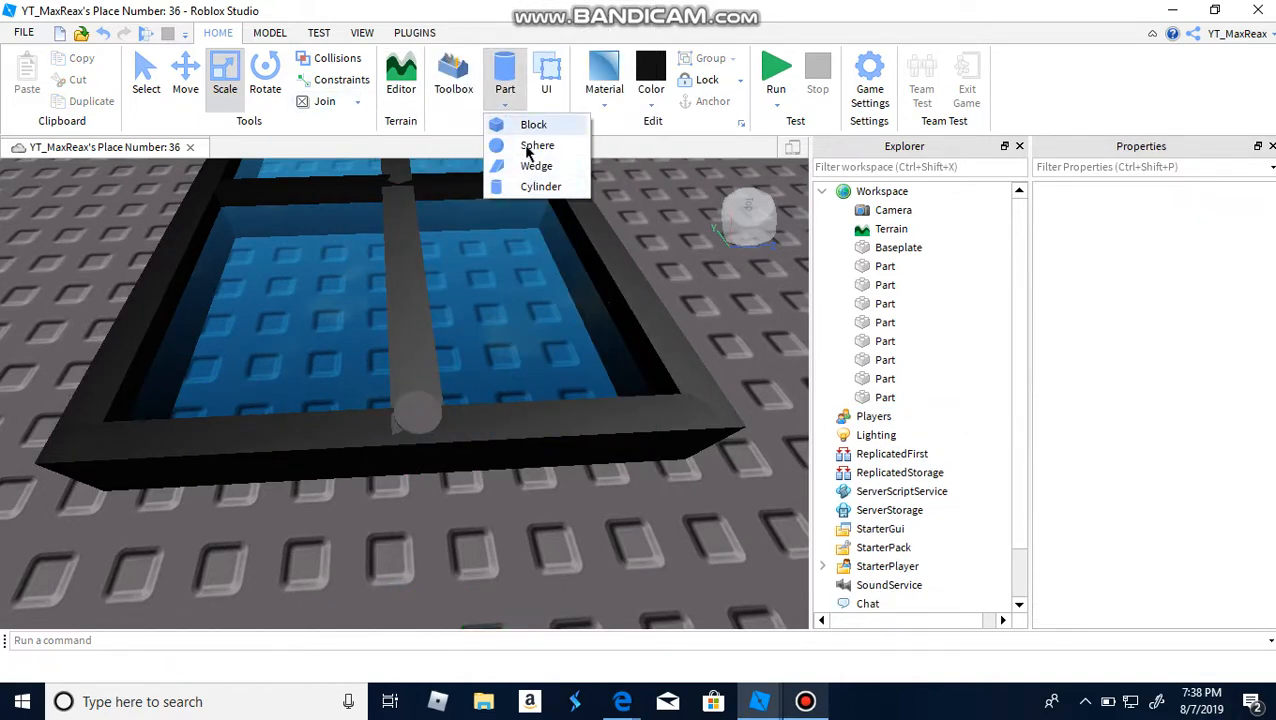
Add a thin screw part at the grey bar's end and rotate it about -42°
left_click(538, 145)
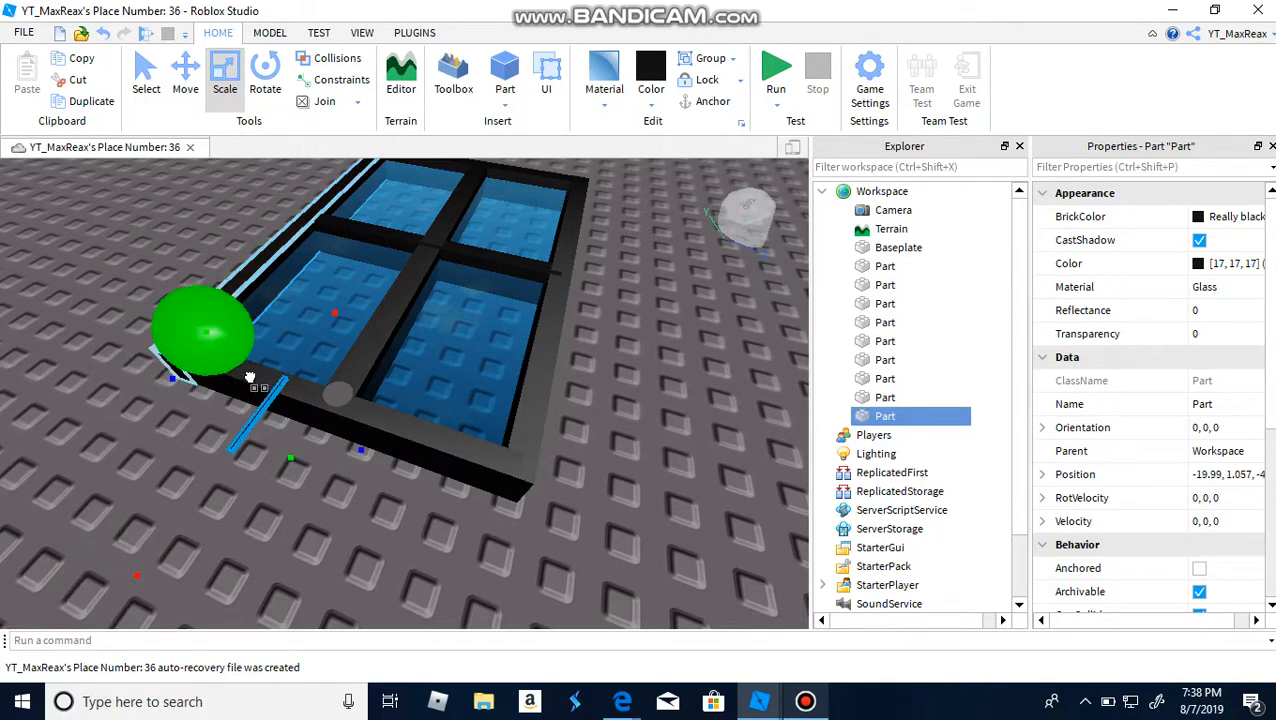
left_click(185, 75)
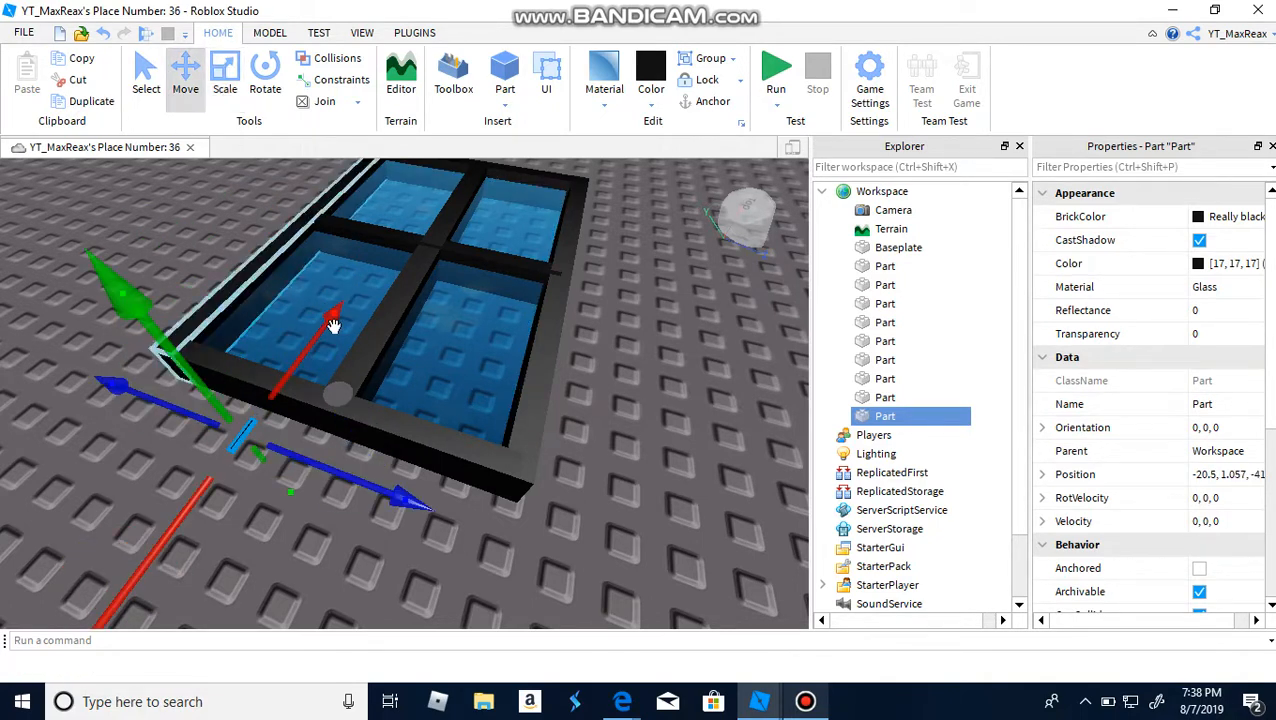
left_click_drag(335, 320, 378, 398)
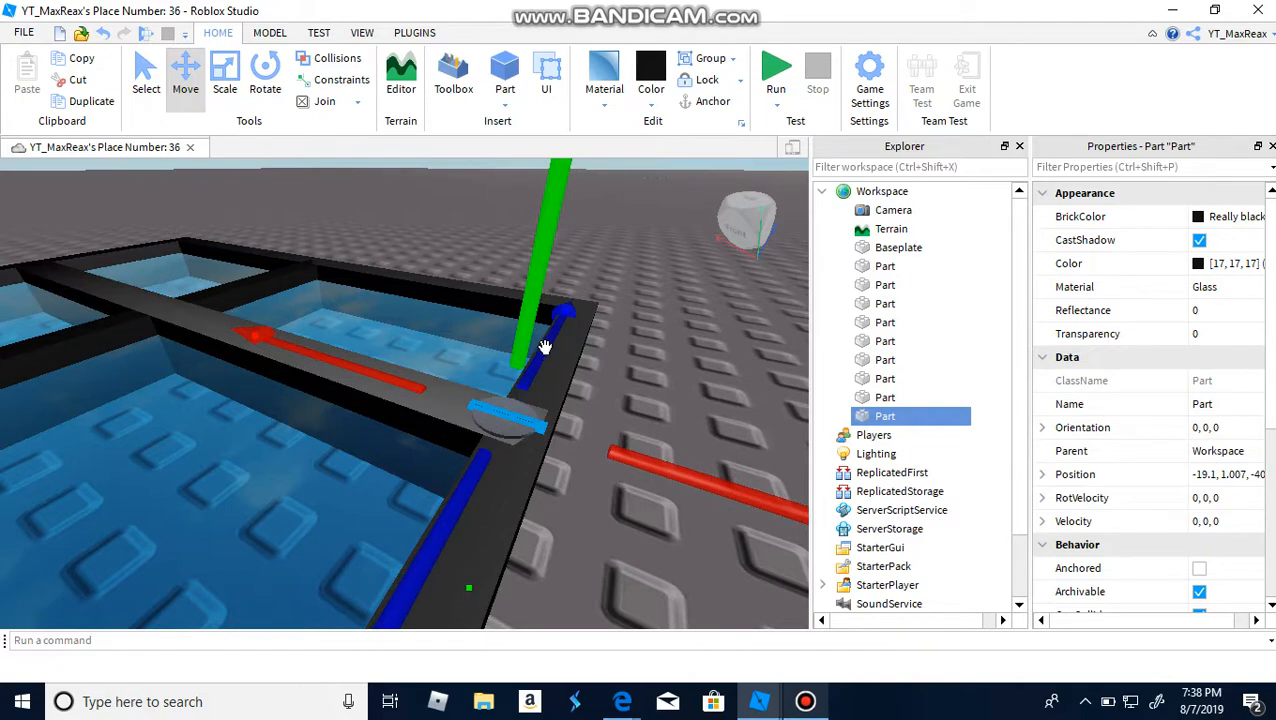
left_click(265, 75)
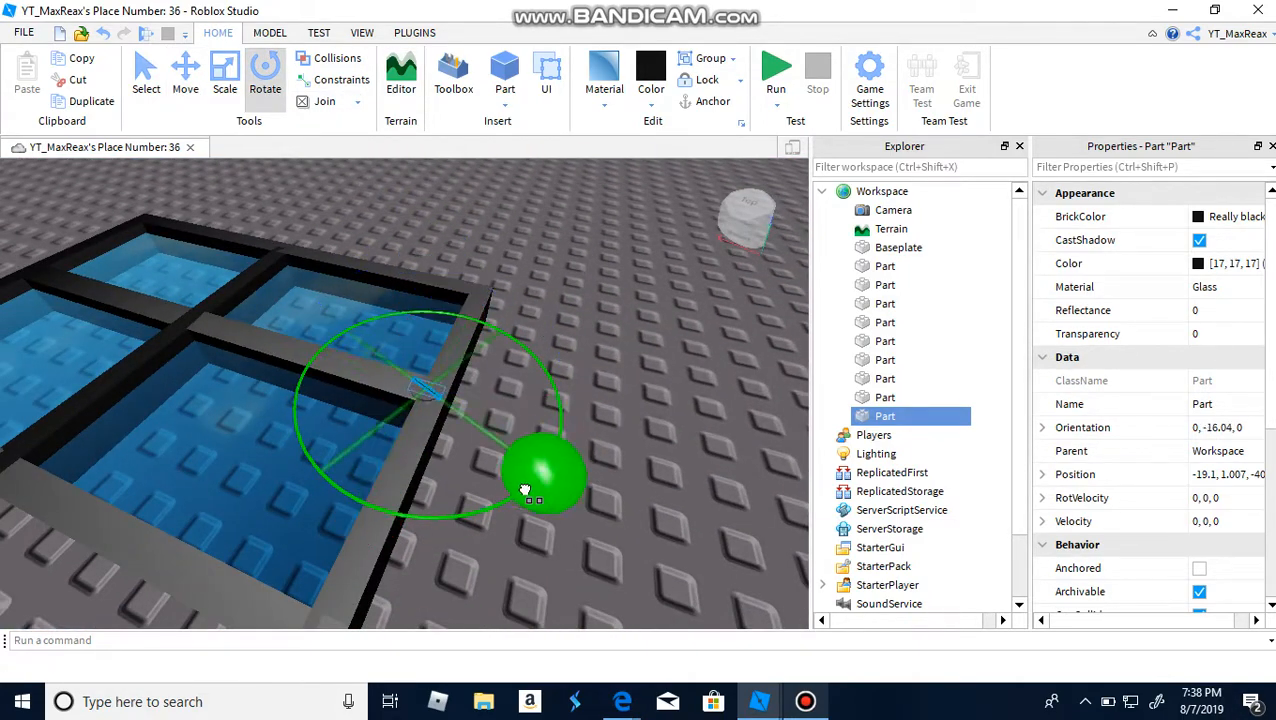
left_click_drag(525, 490, 570, 400)
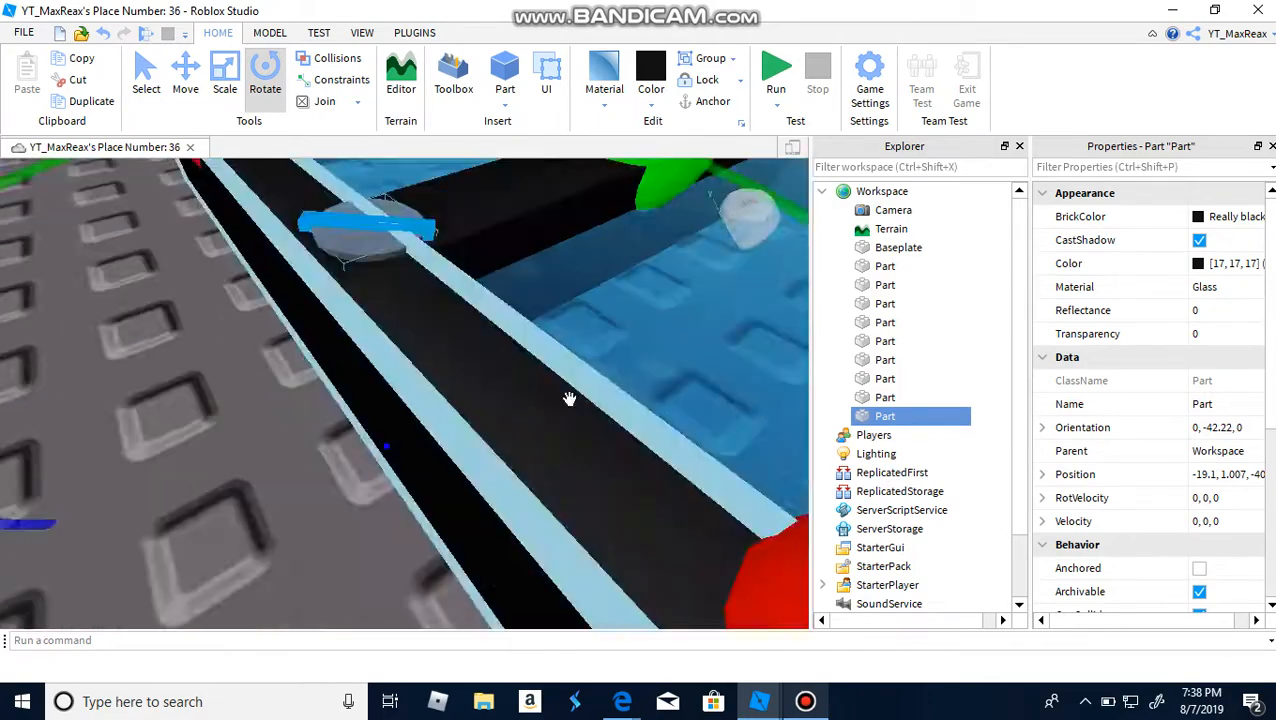
left_click(224, 70)
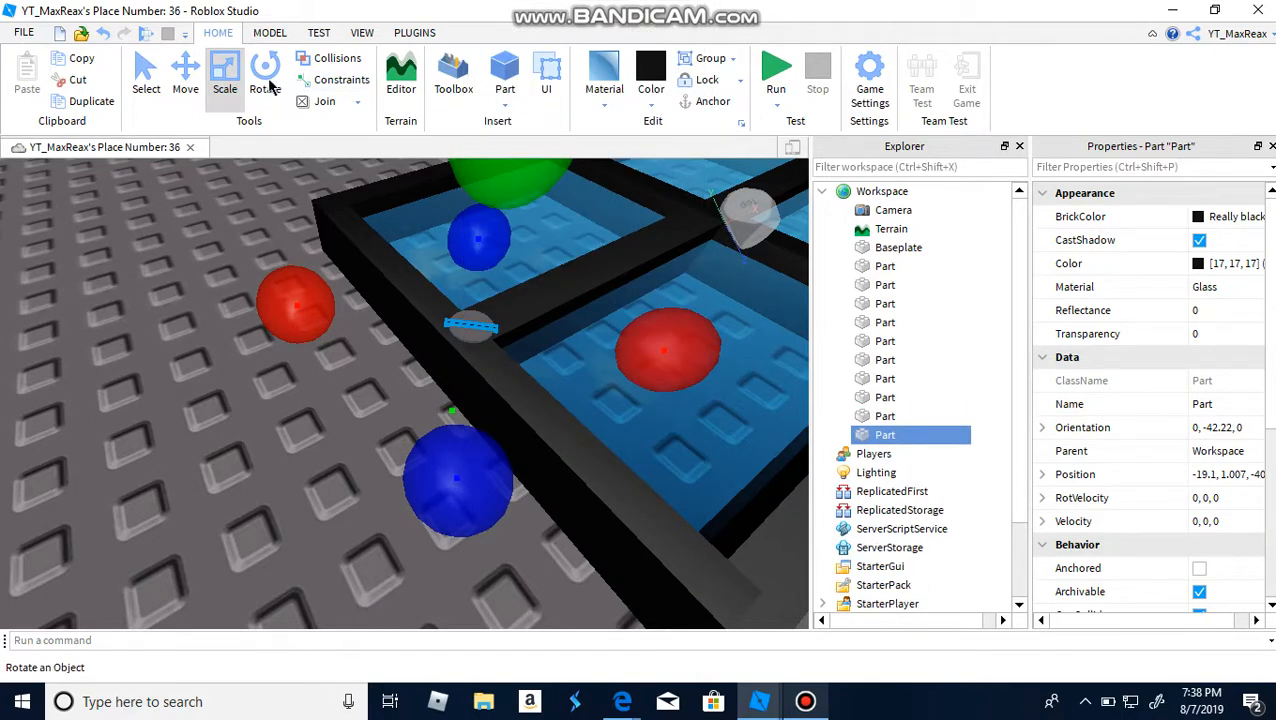
Drag a screw model onto a cross bar end
left_click(264, 72)
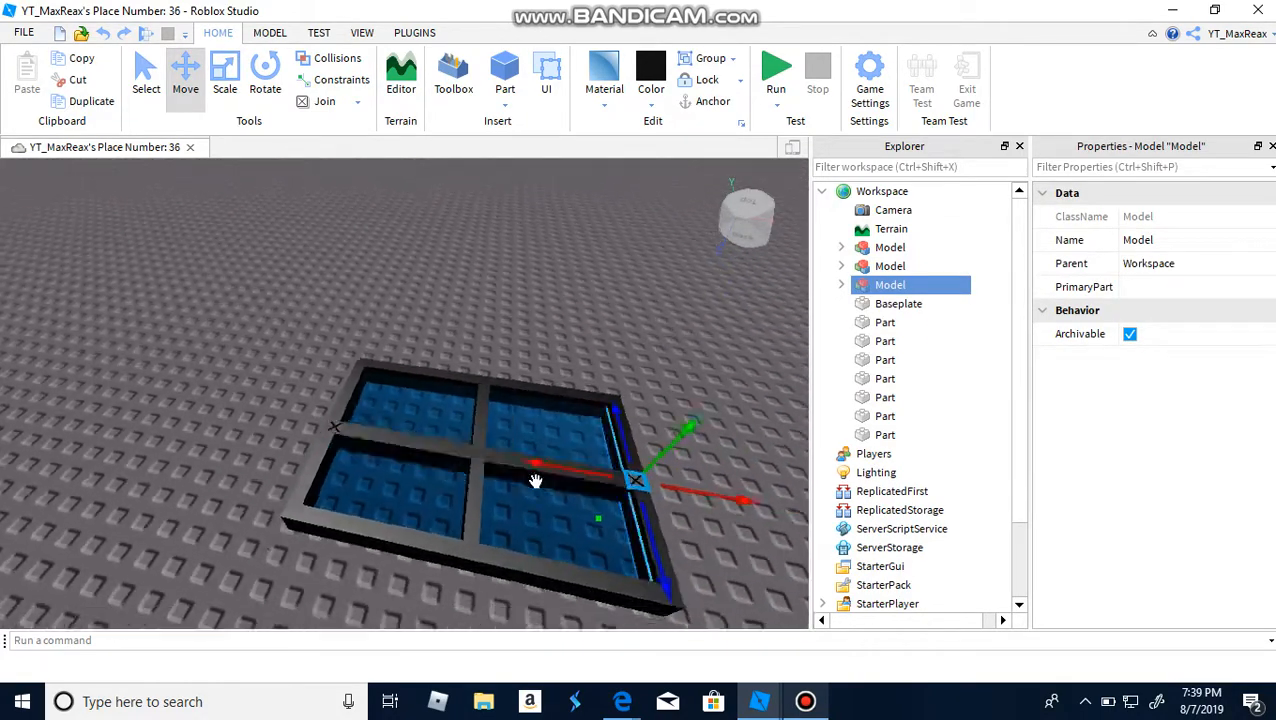
left_click(694, 407)
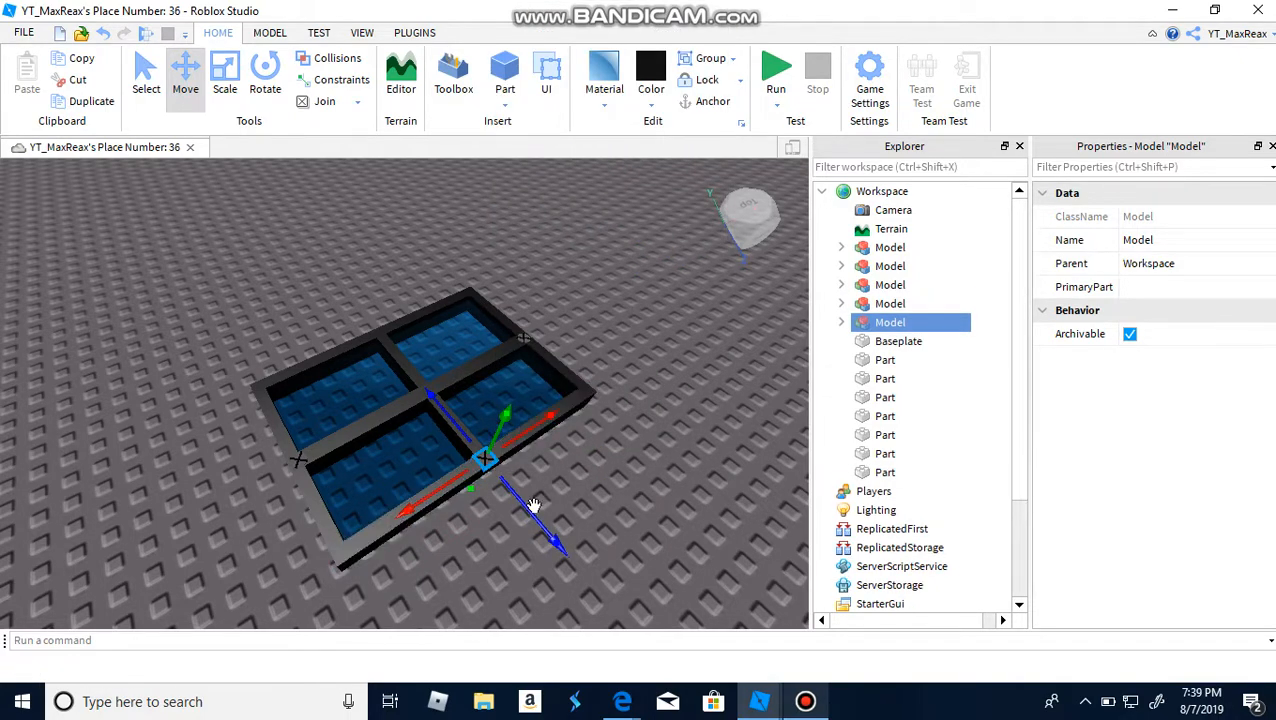
left_click_drag(485, 460, 380, 335)
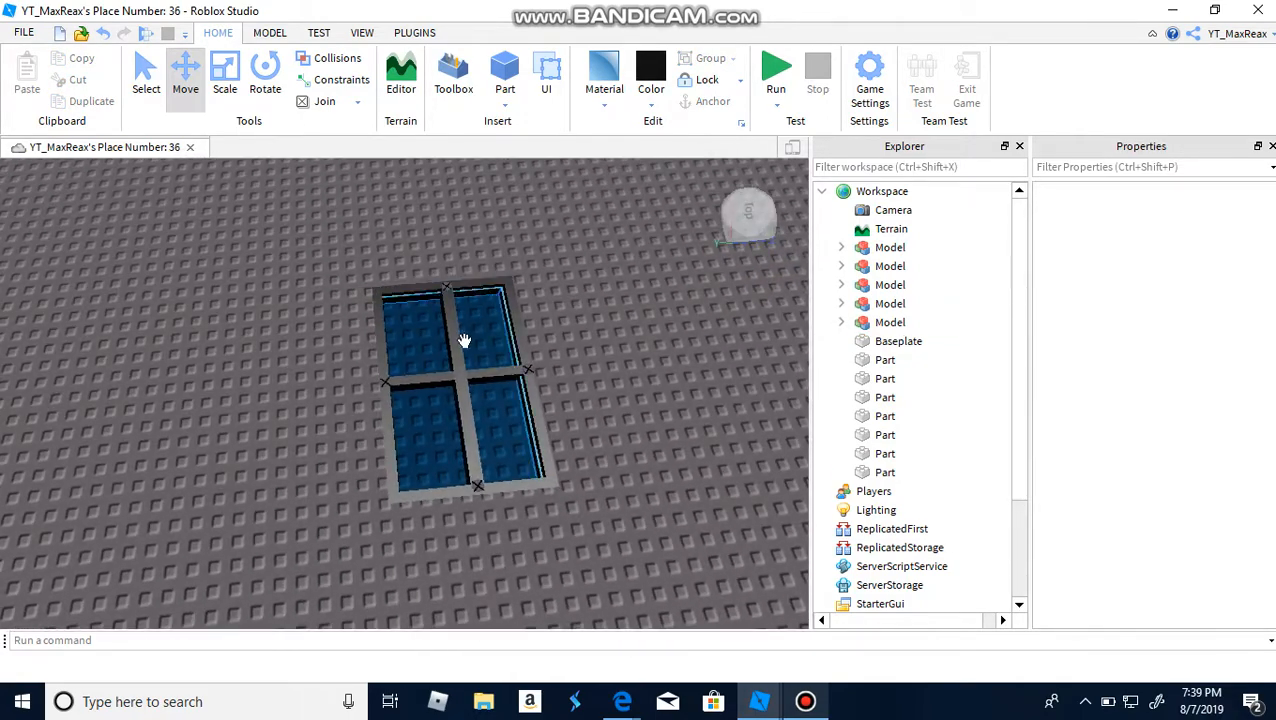
Select every window part, group them into a model named 'Window', and rotate it upright
left_click(650, 75)
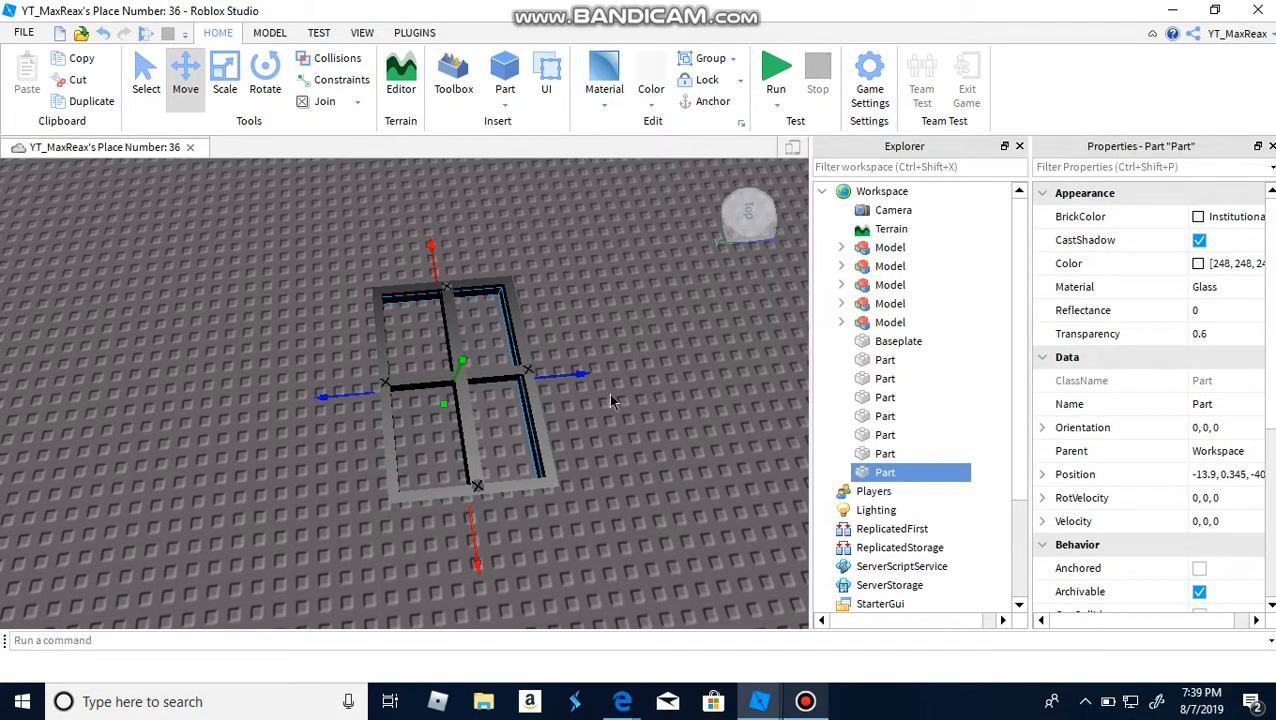
left_click_drag(610, 400, 530, 375)
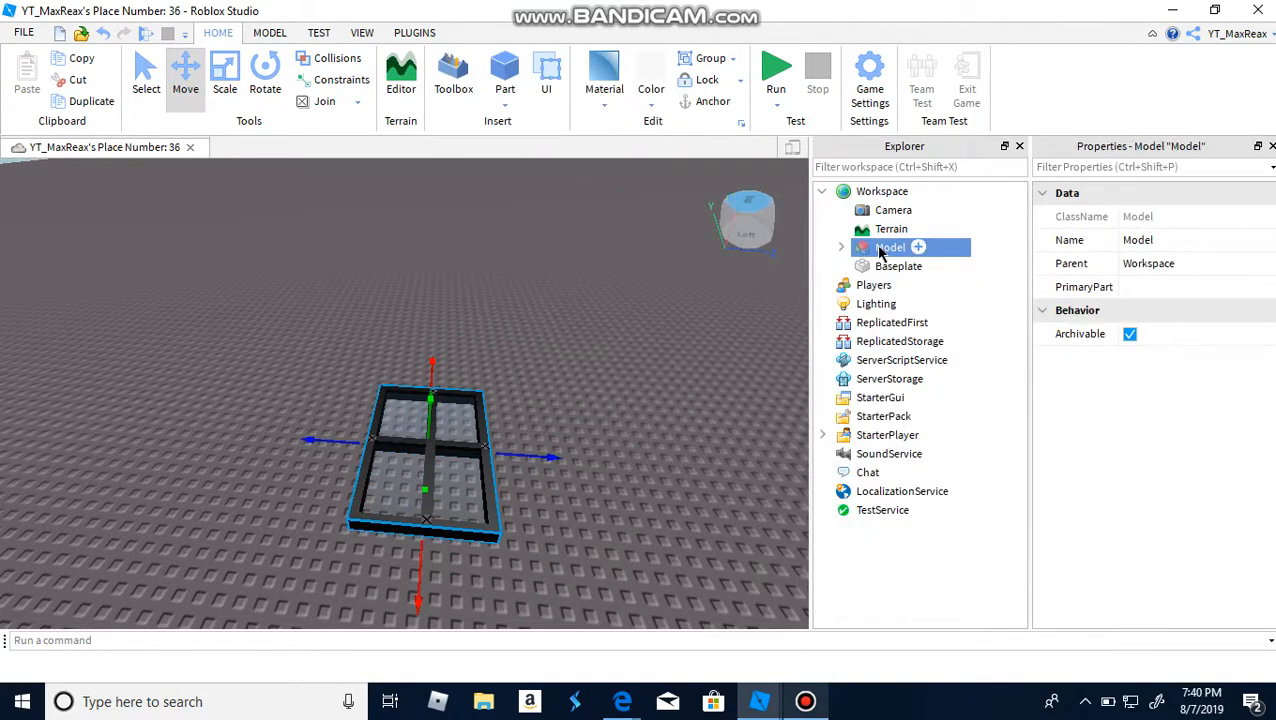
double_click(890, 247)
type("Window")
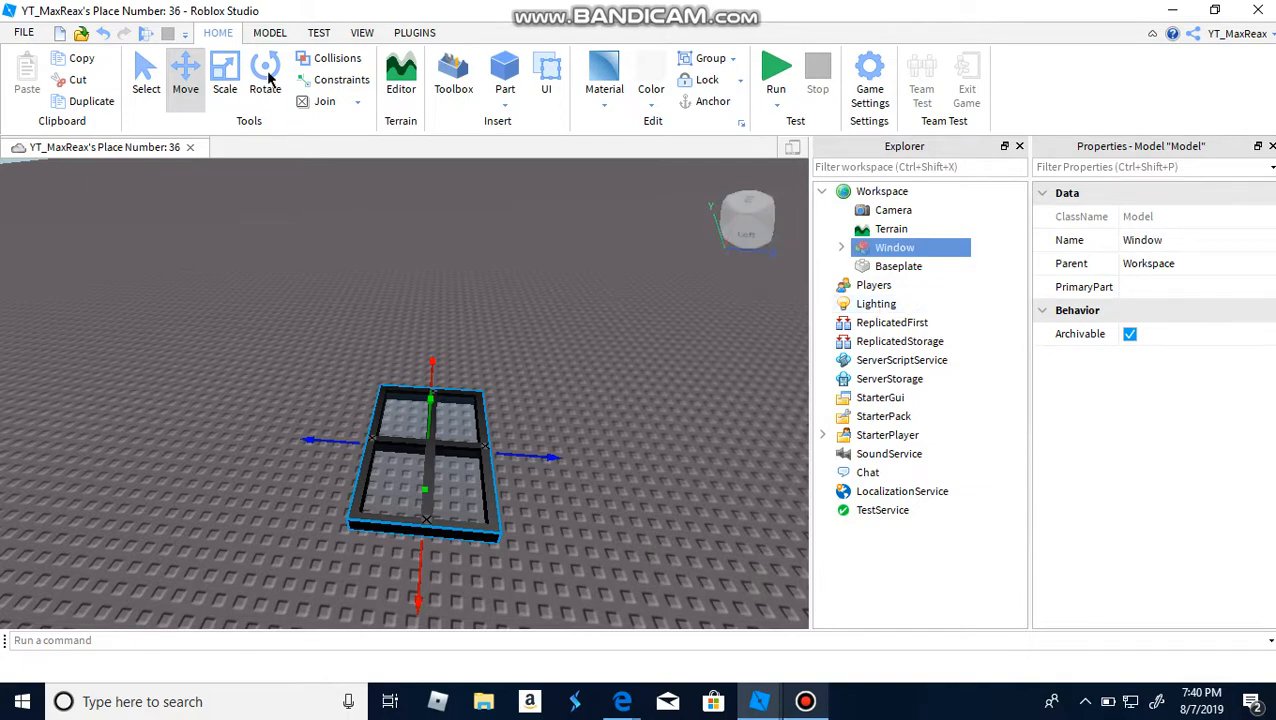
left_click(265, 75)
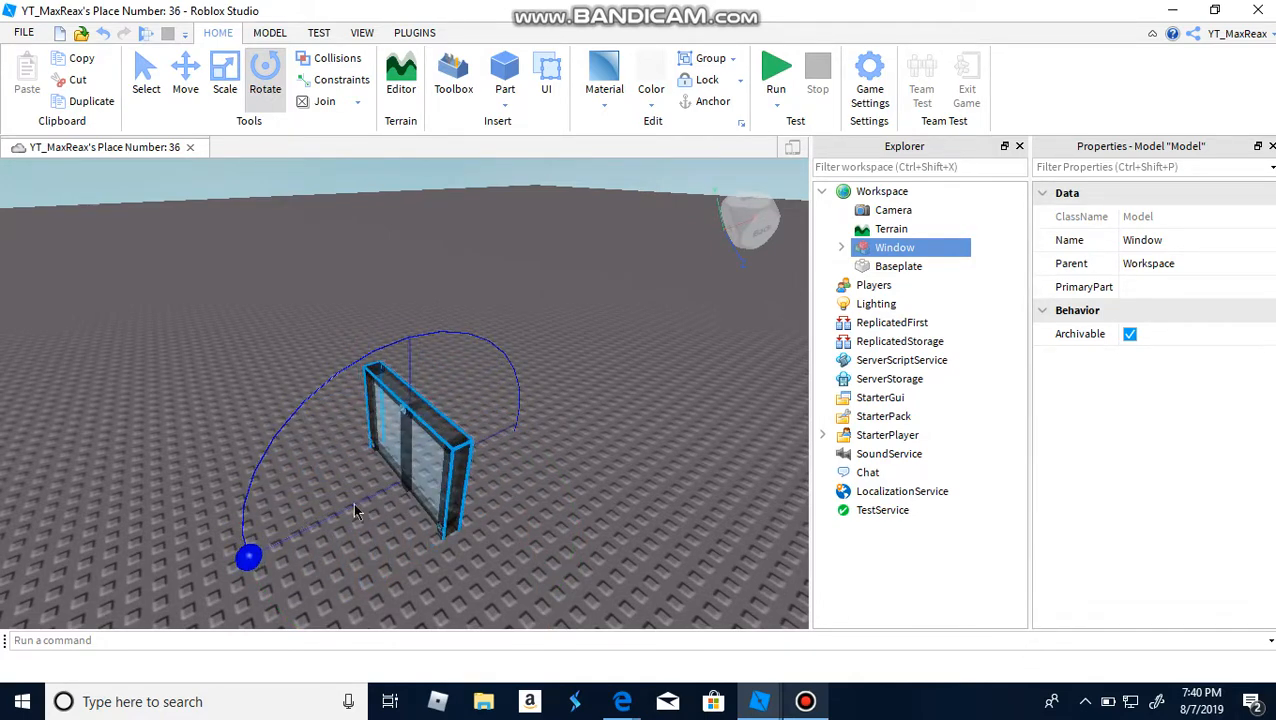
left_click(185, 70)
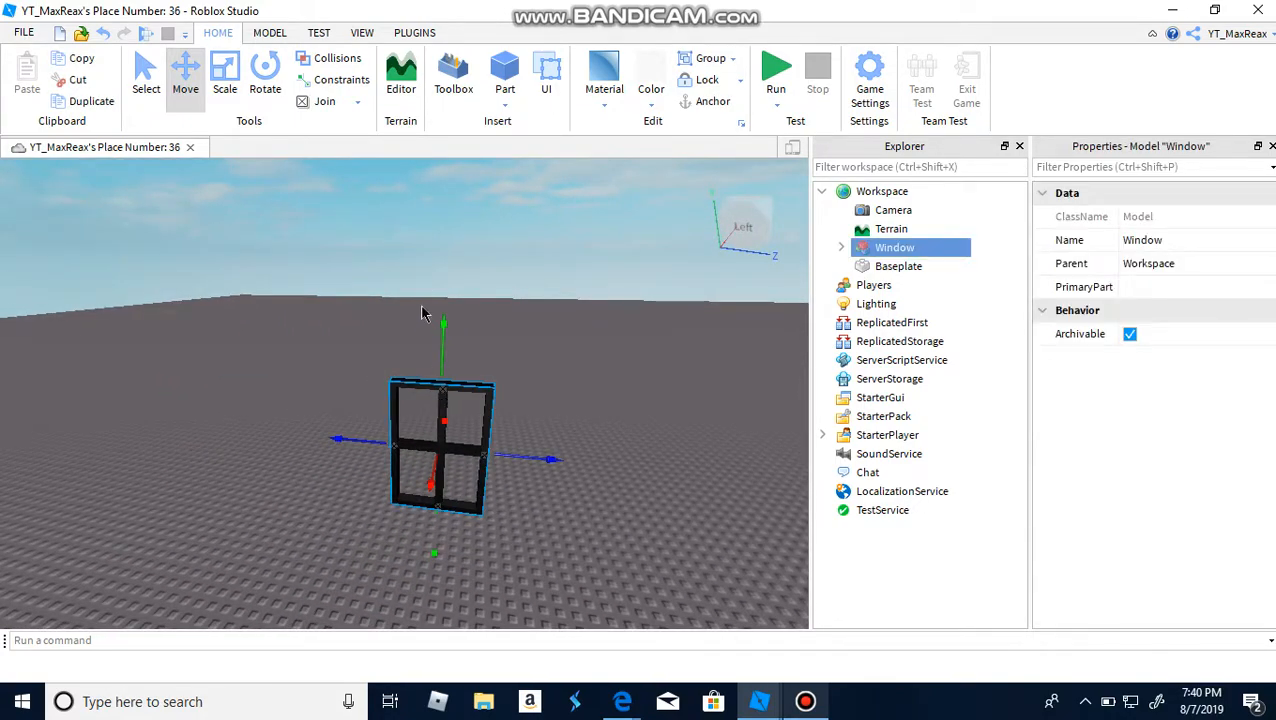
Open the Toolbox, search 'window', then remove the inserted sample window model
left_click(362, 32)
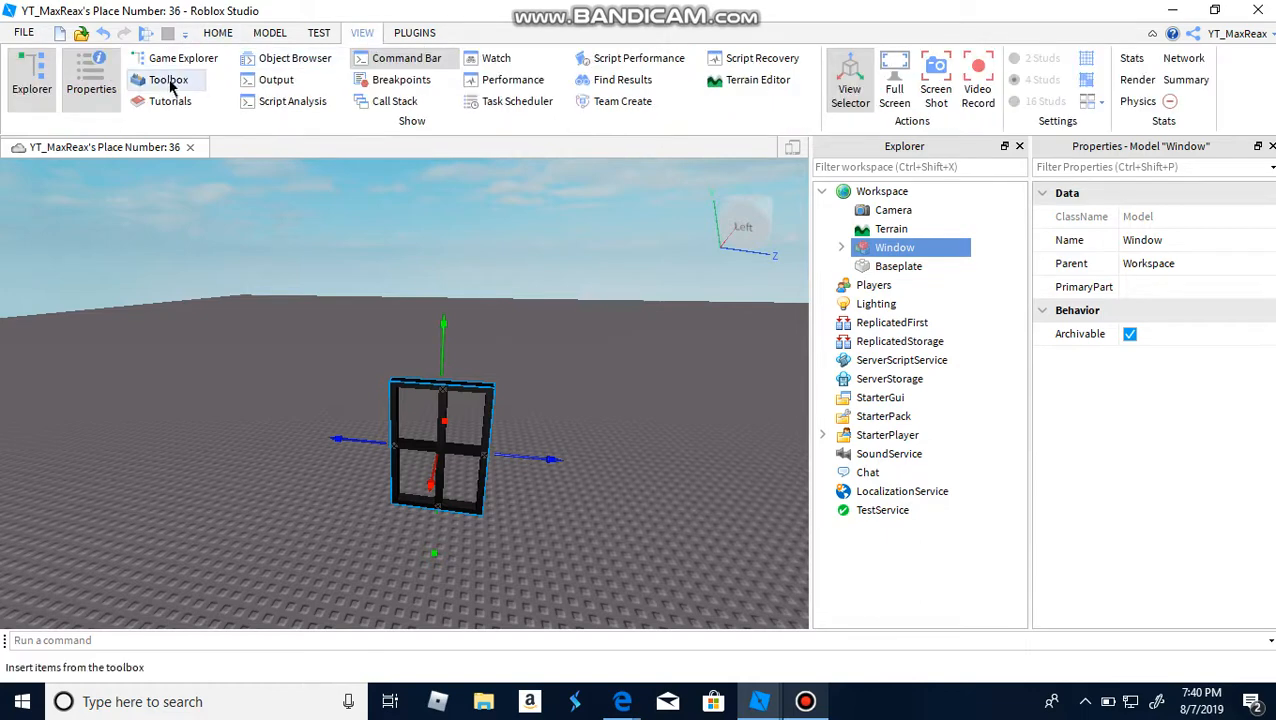
left_click(168, 80)
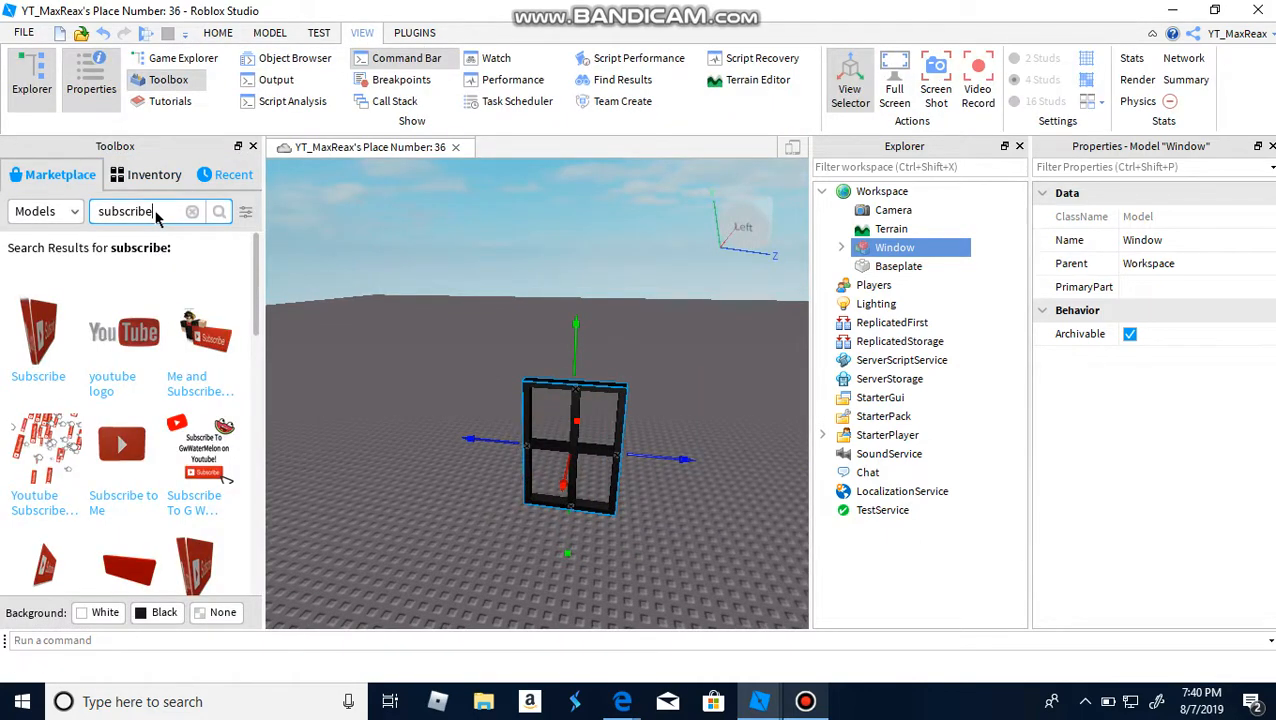
type("w")
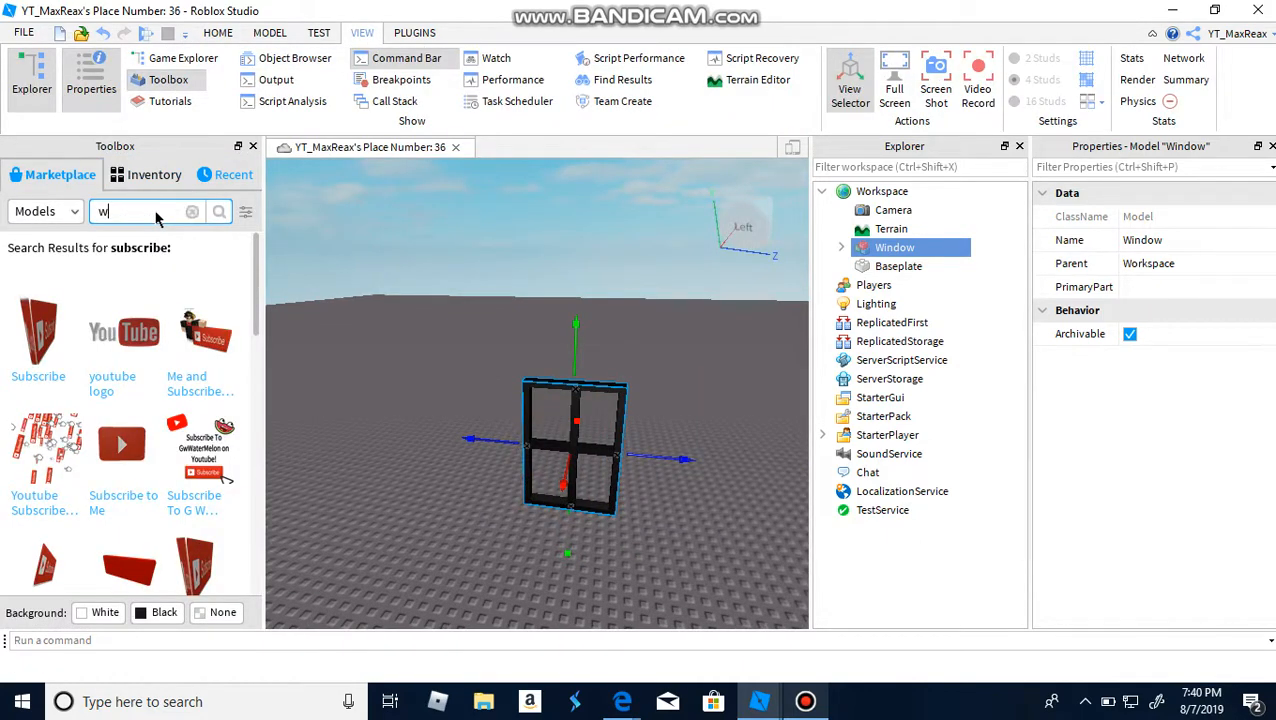
type("indow")
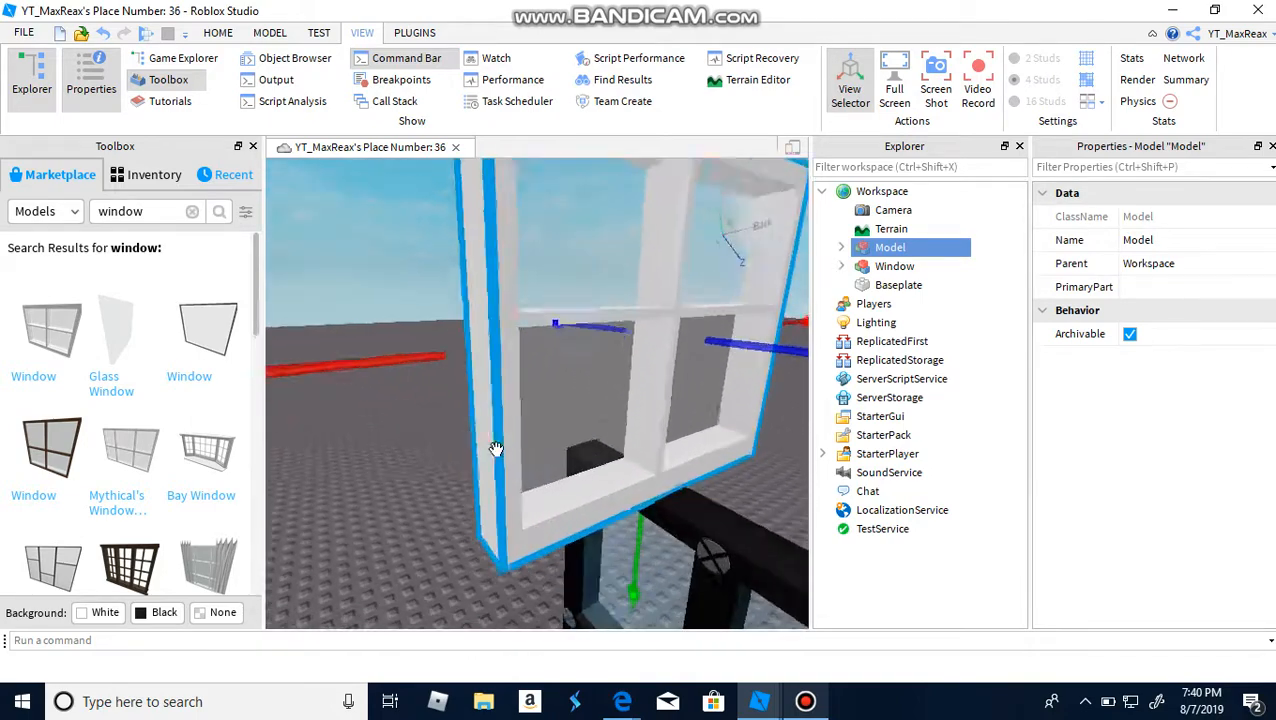
right_click(497, 447)
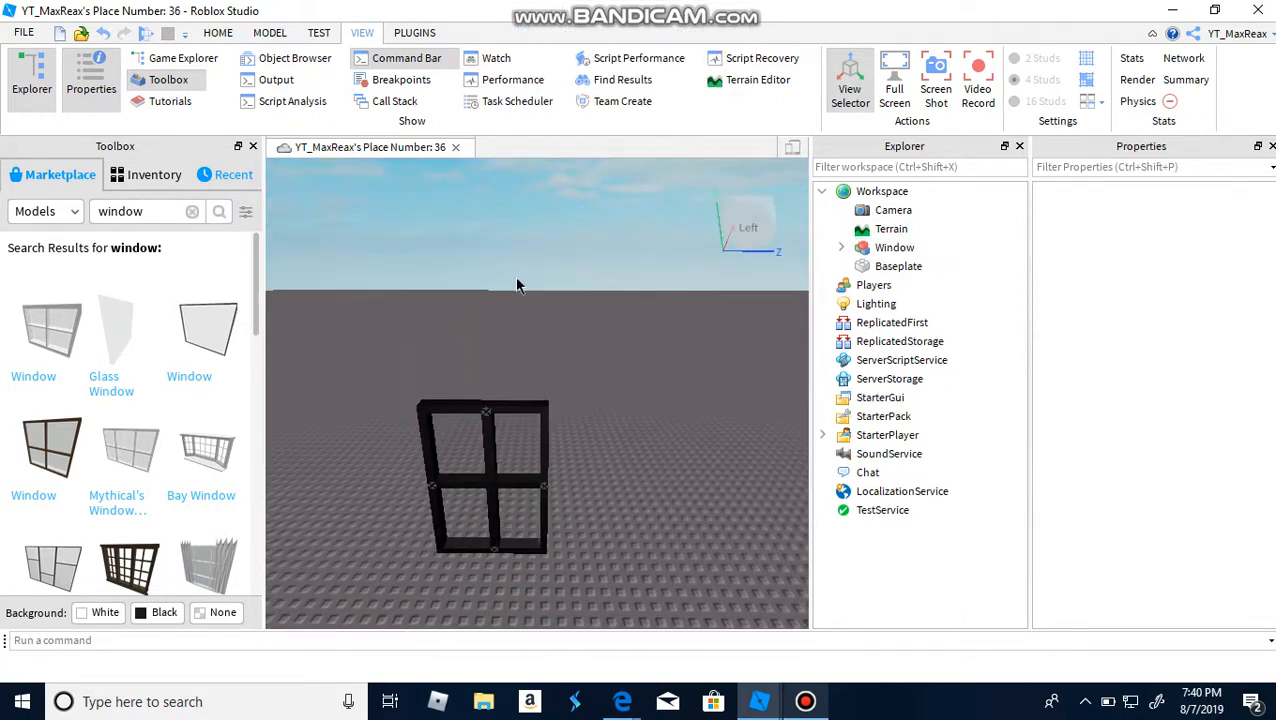
Search the Toolbox for 'house', insert a house model, and place it beside the Window
left_click(191, 211)
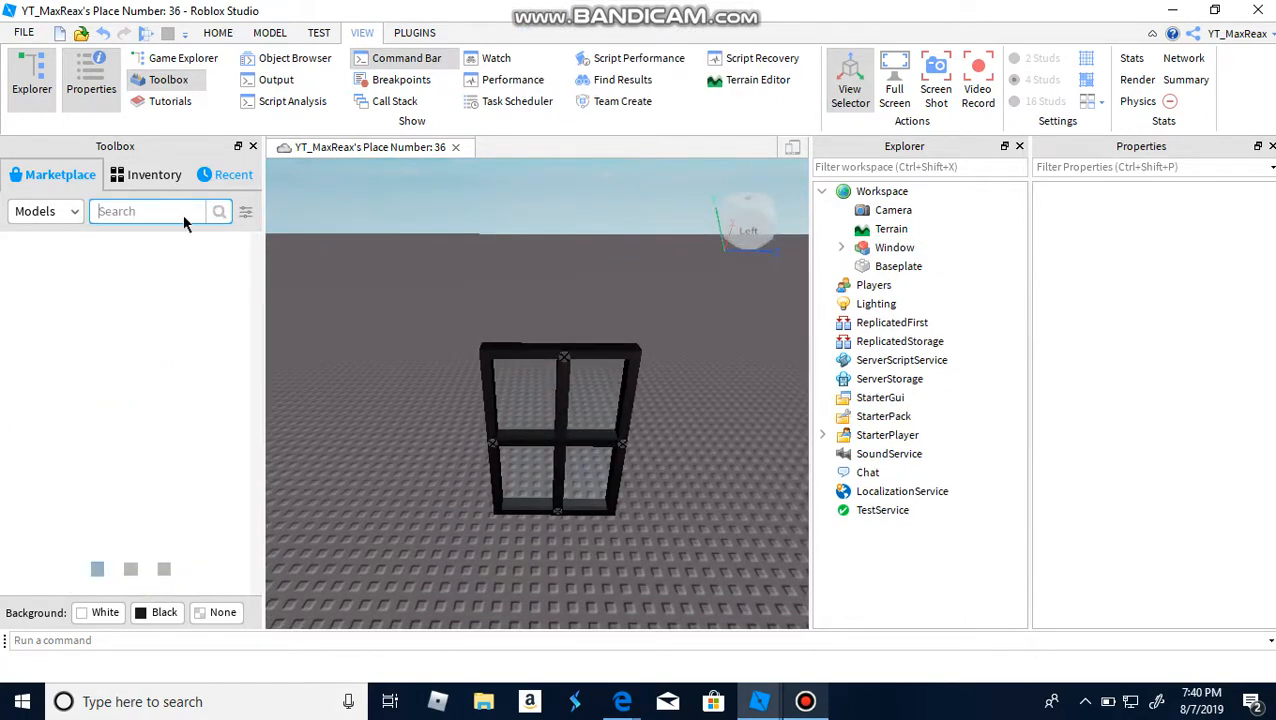
type("house")
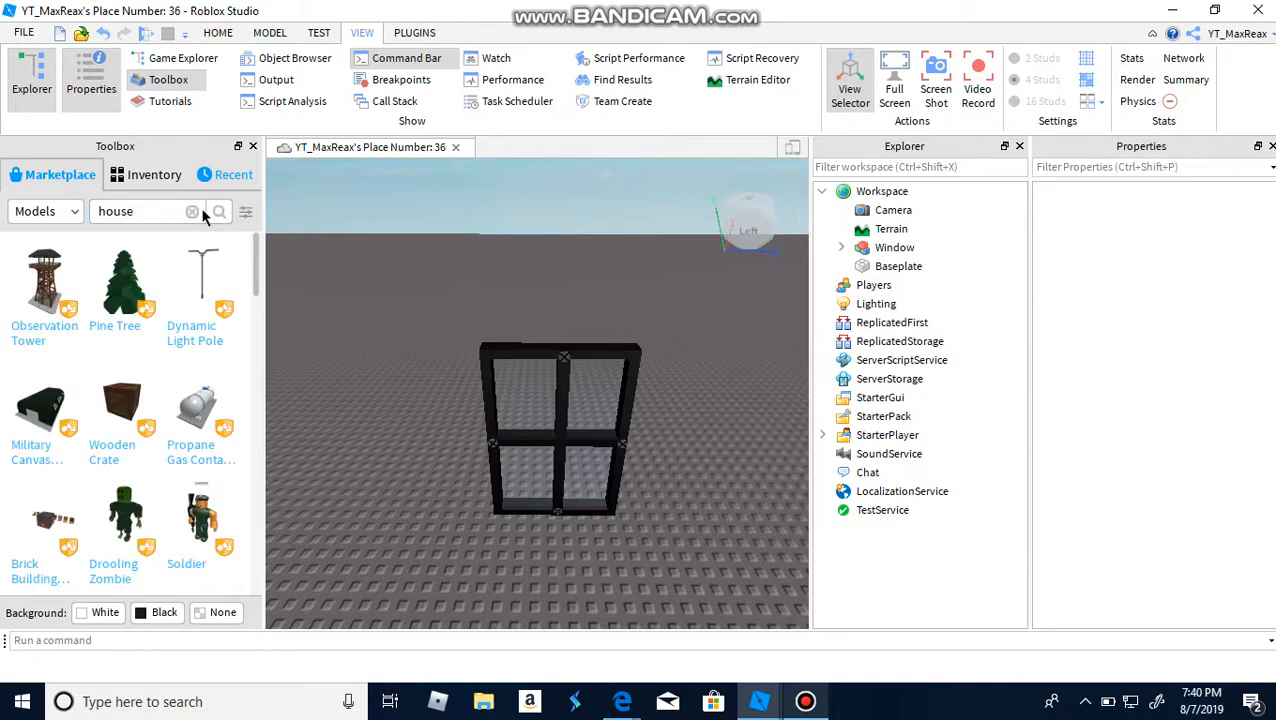
left_click(218, 211)
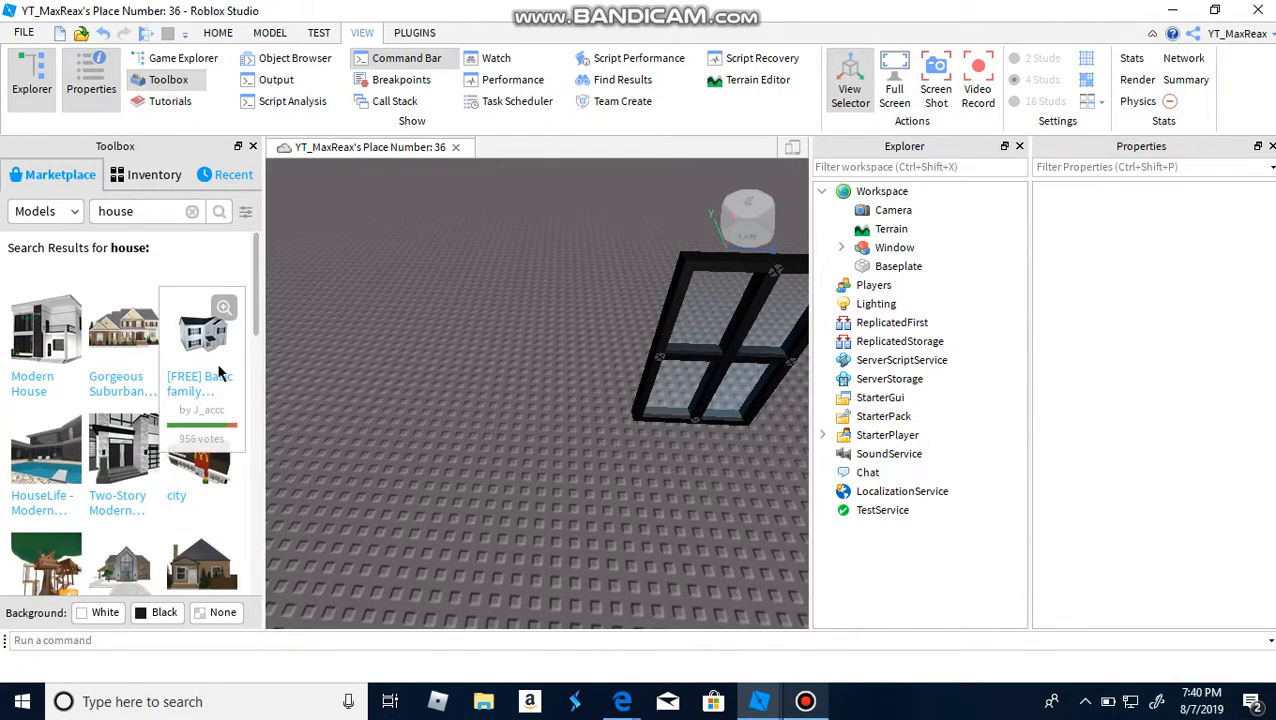
scroll("down", 3)
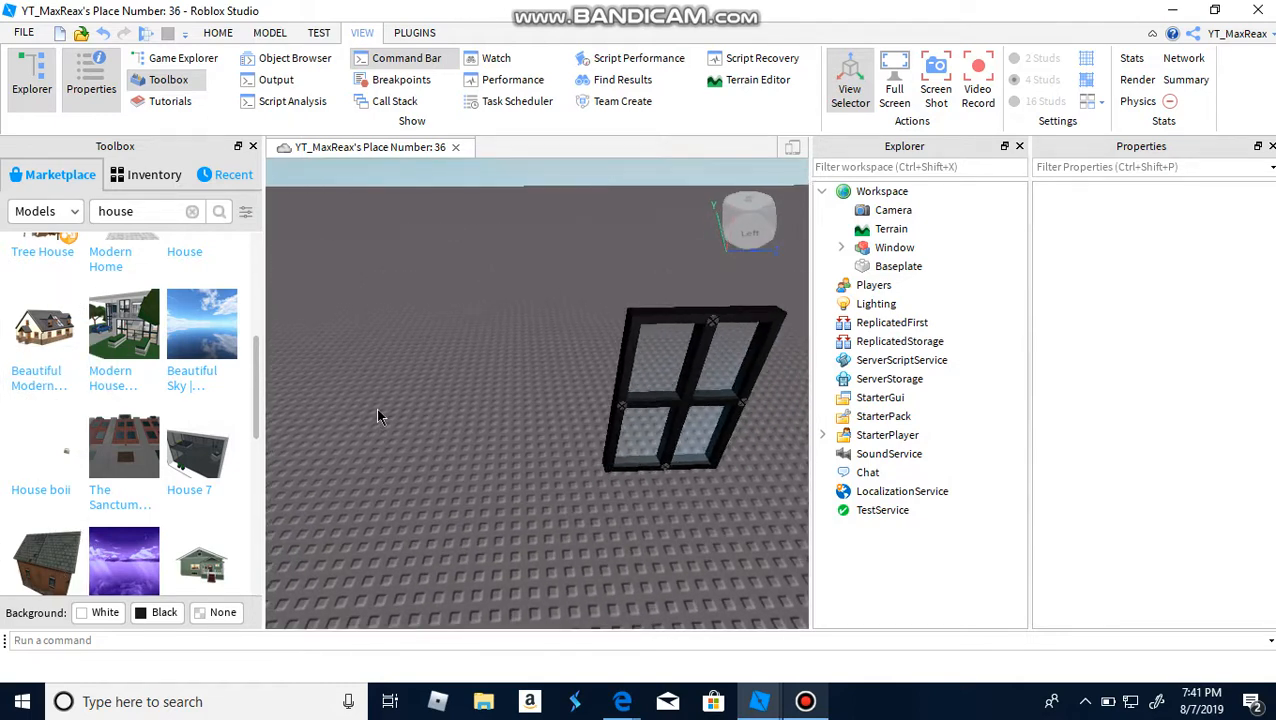
mouse_move(400, 414)
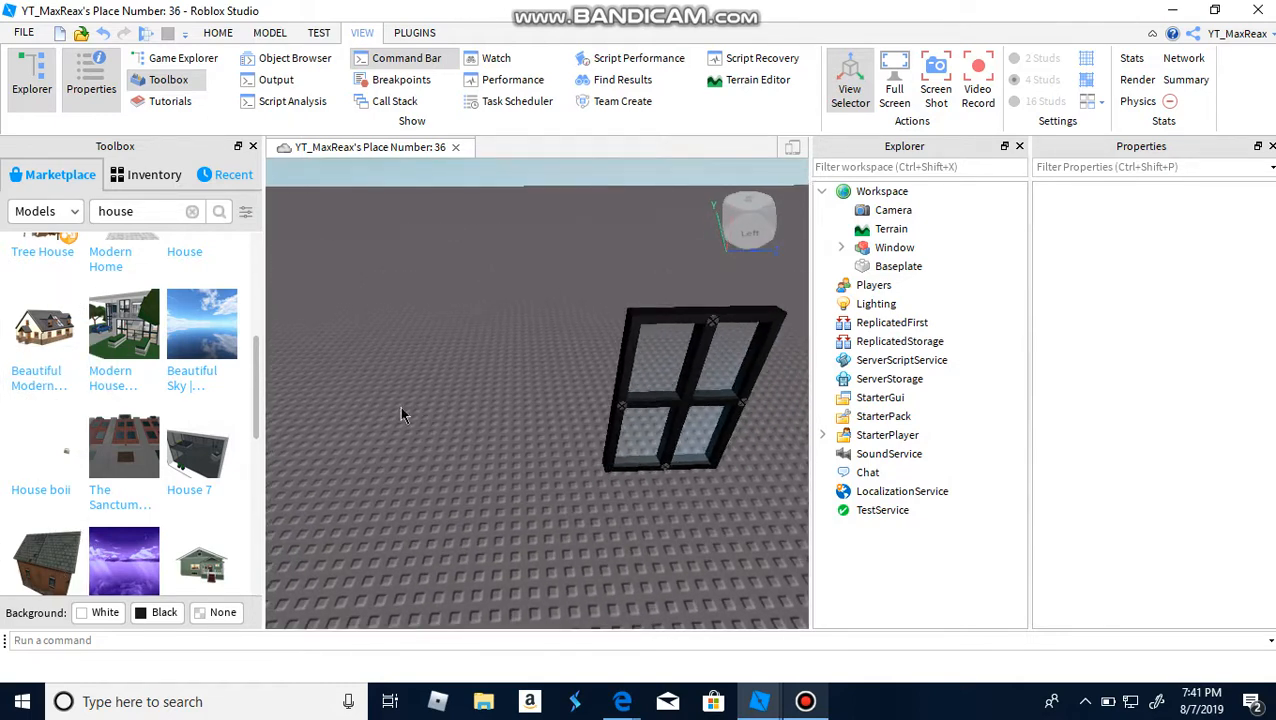
mouse_move(450, 385)
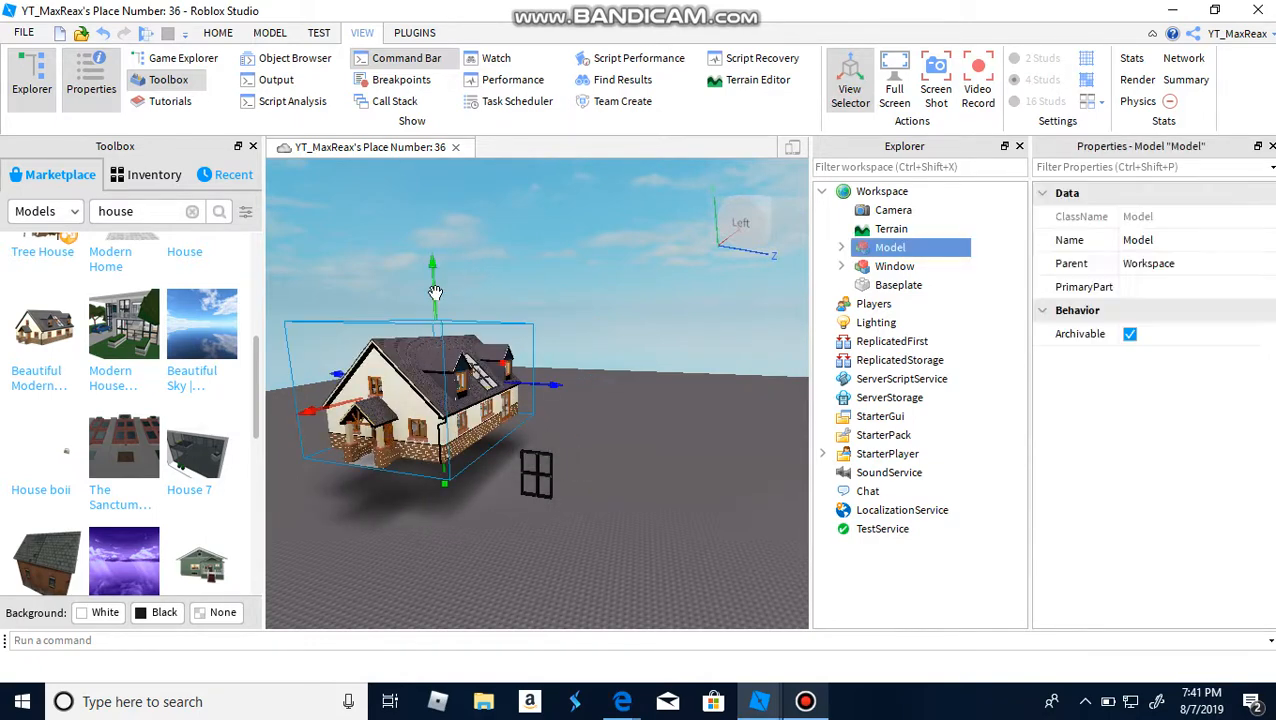
left_click_drag(432, 290, 437, 328)
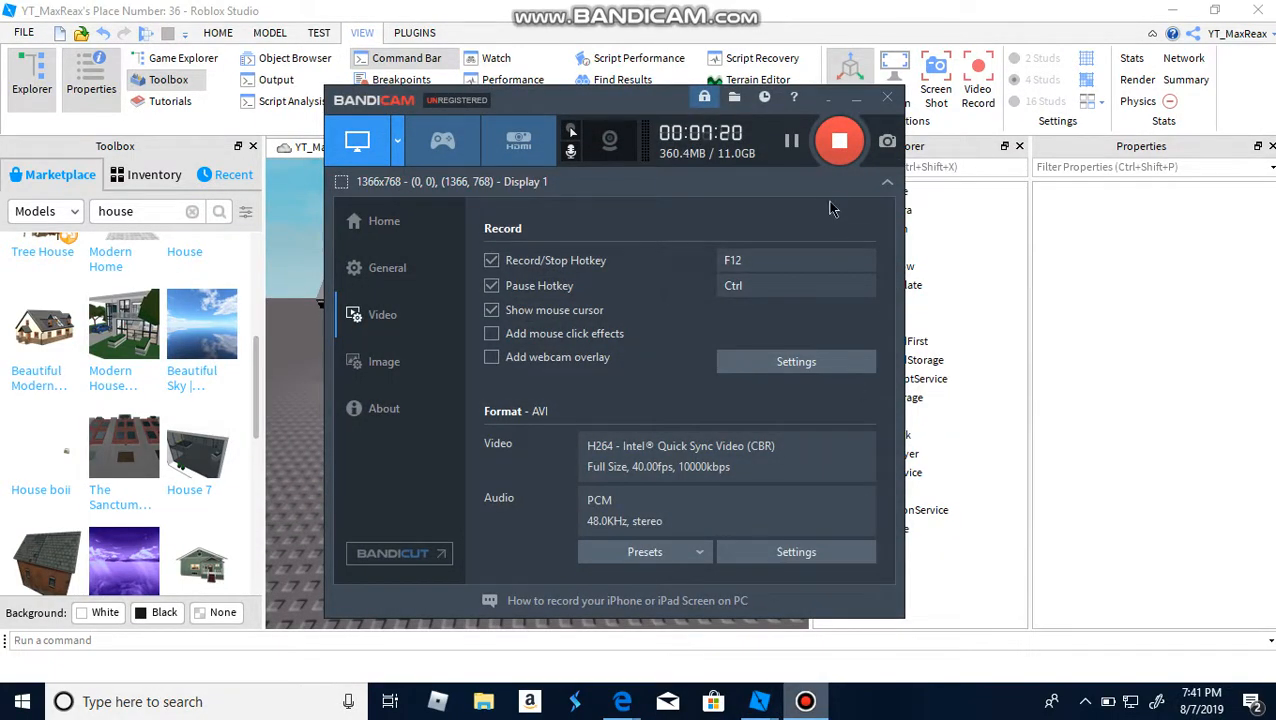
mouse_move(840, 183)
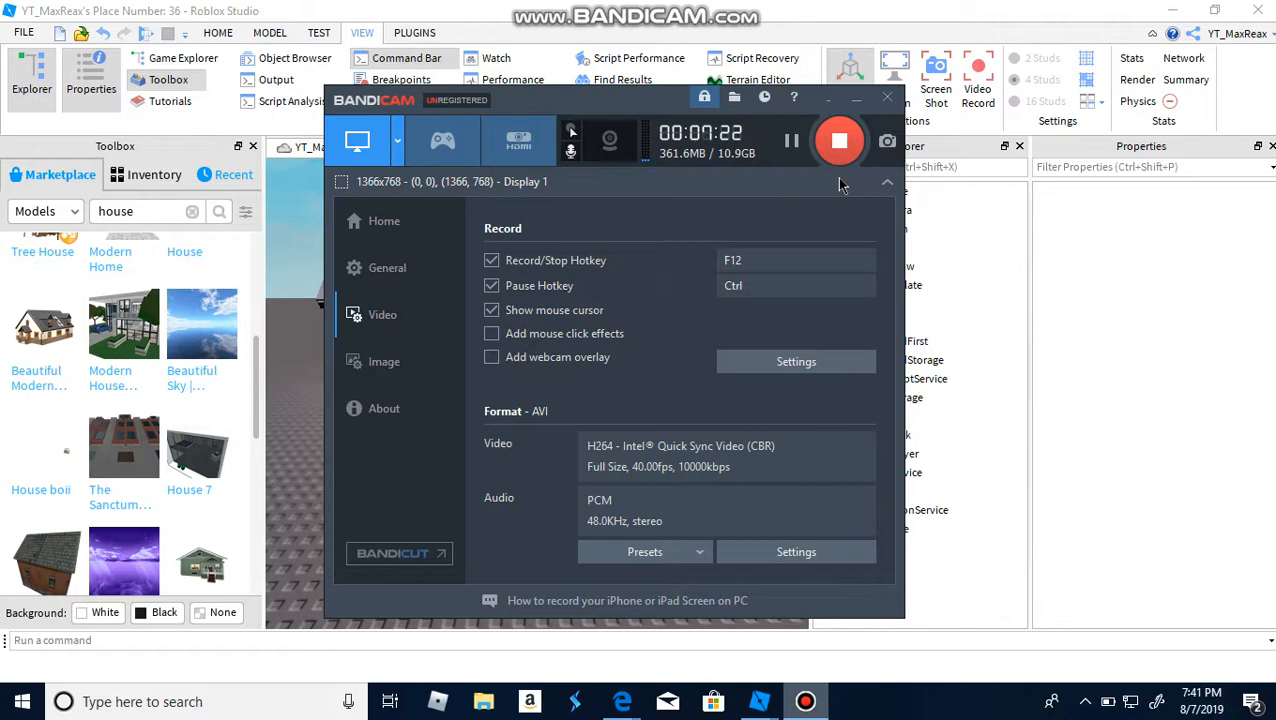